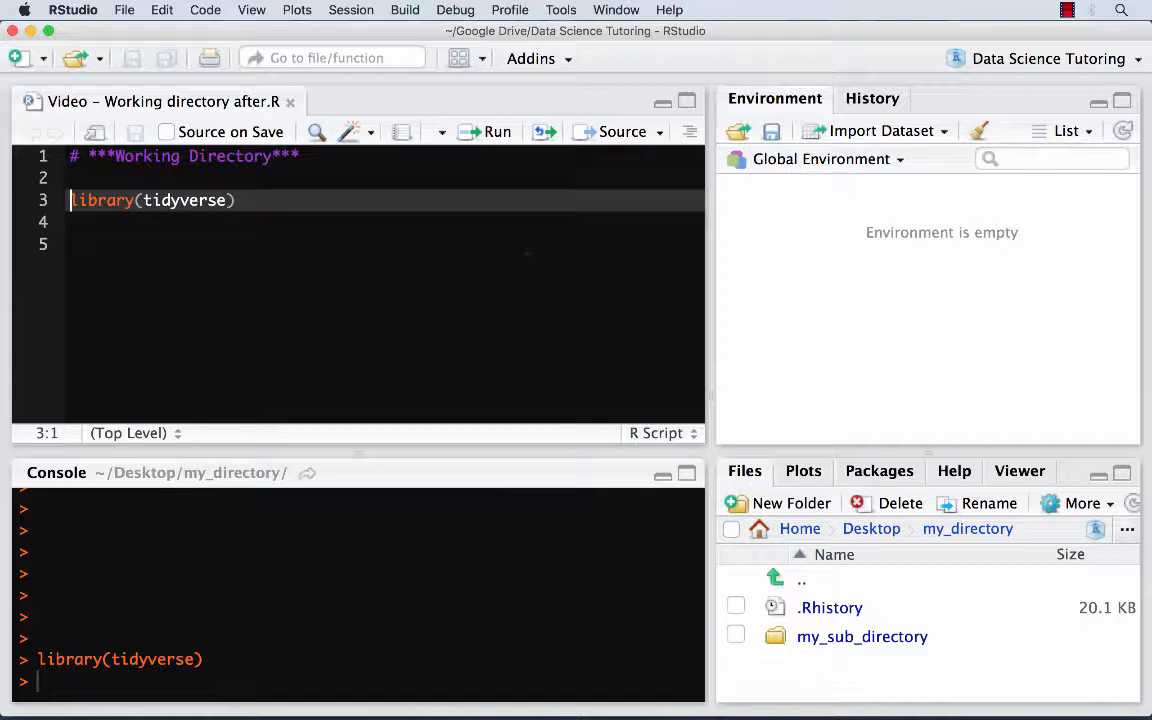
mouse_move(497, 131)
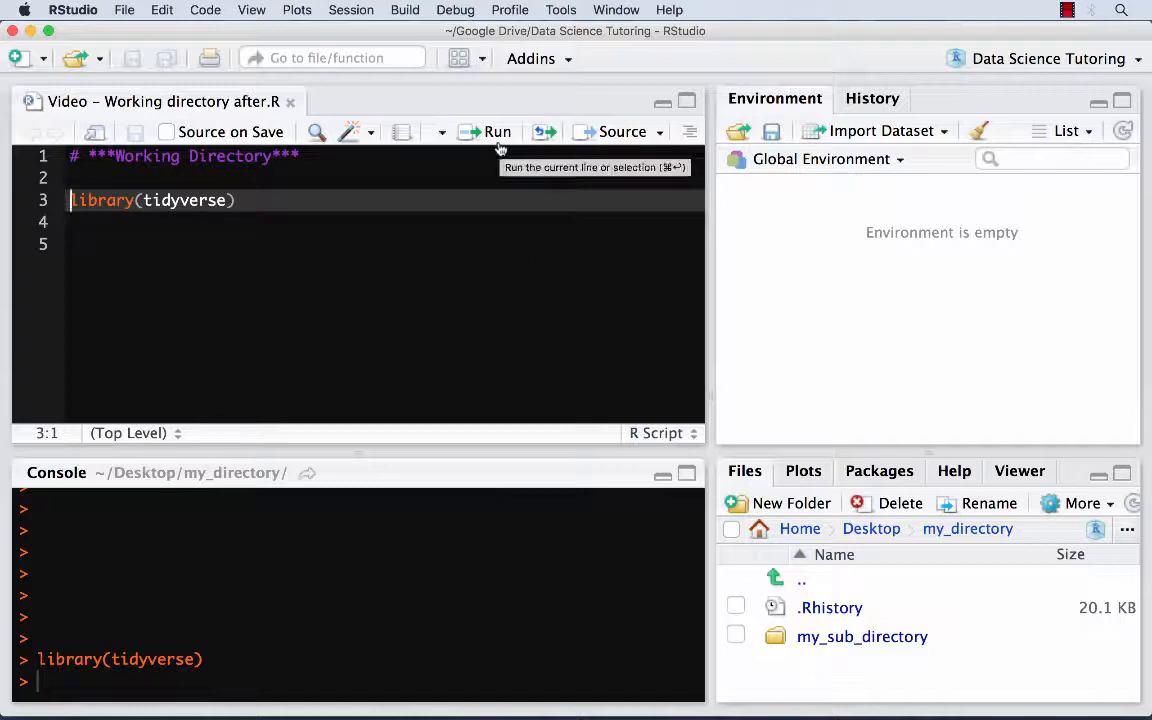
mouse_move(370, 85)
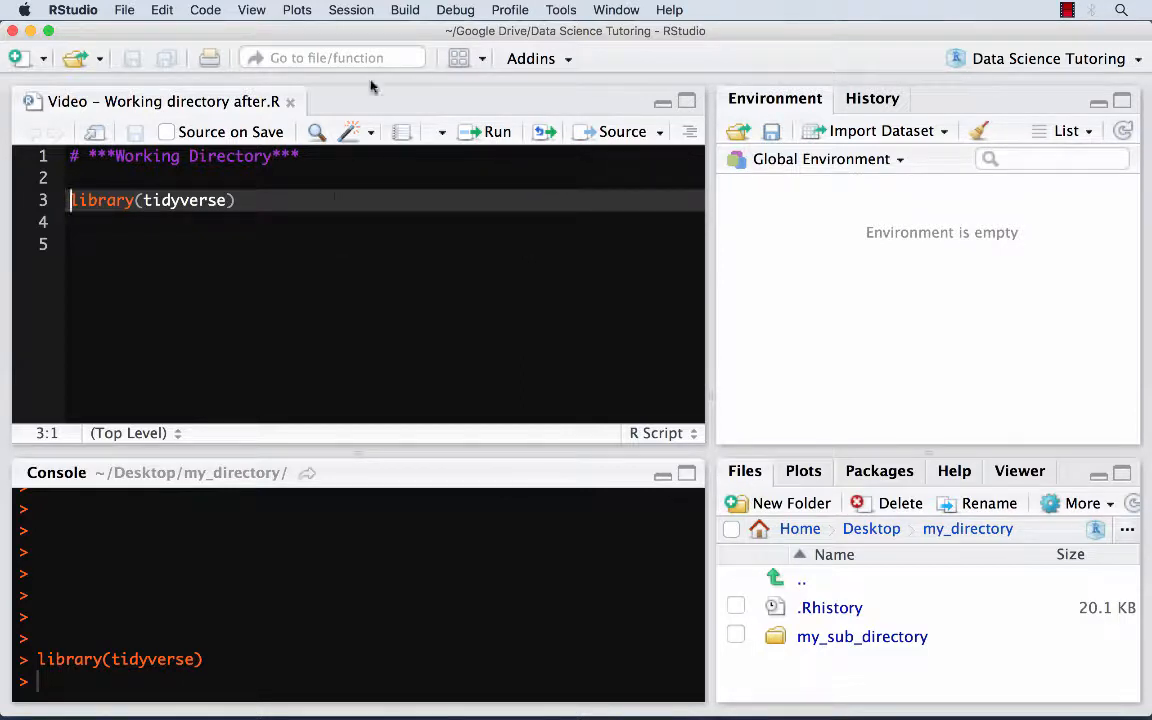
Set the working directory to my_directory on the Desktop via Session > Set Working Directory.
click(350, 9)
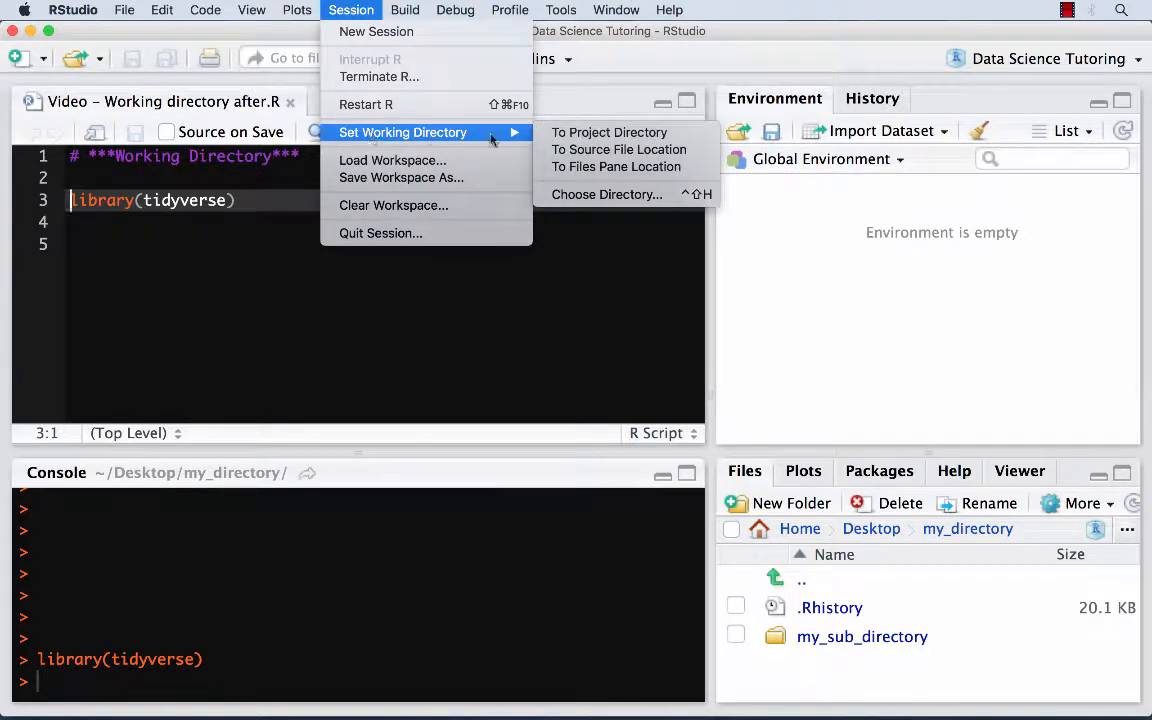
click(606, 194)
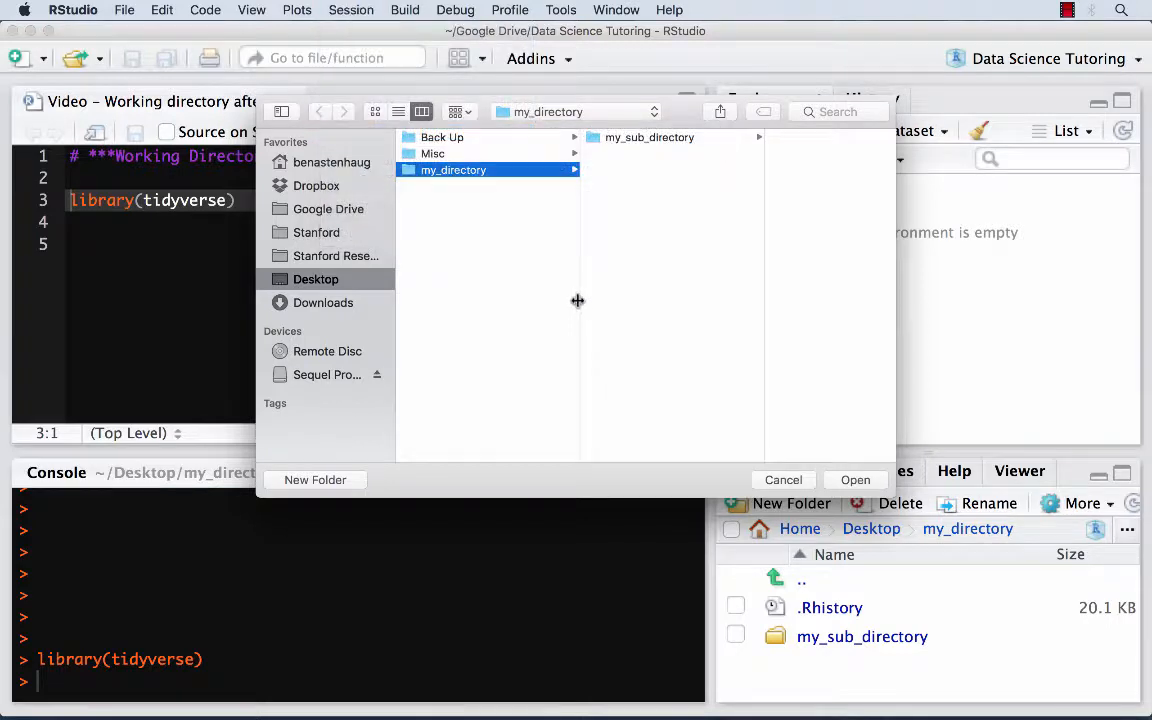
mouse_move(428, 200)
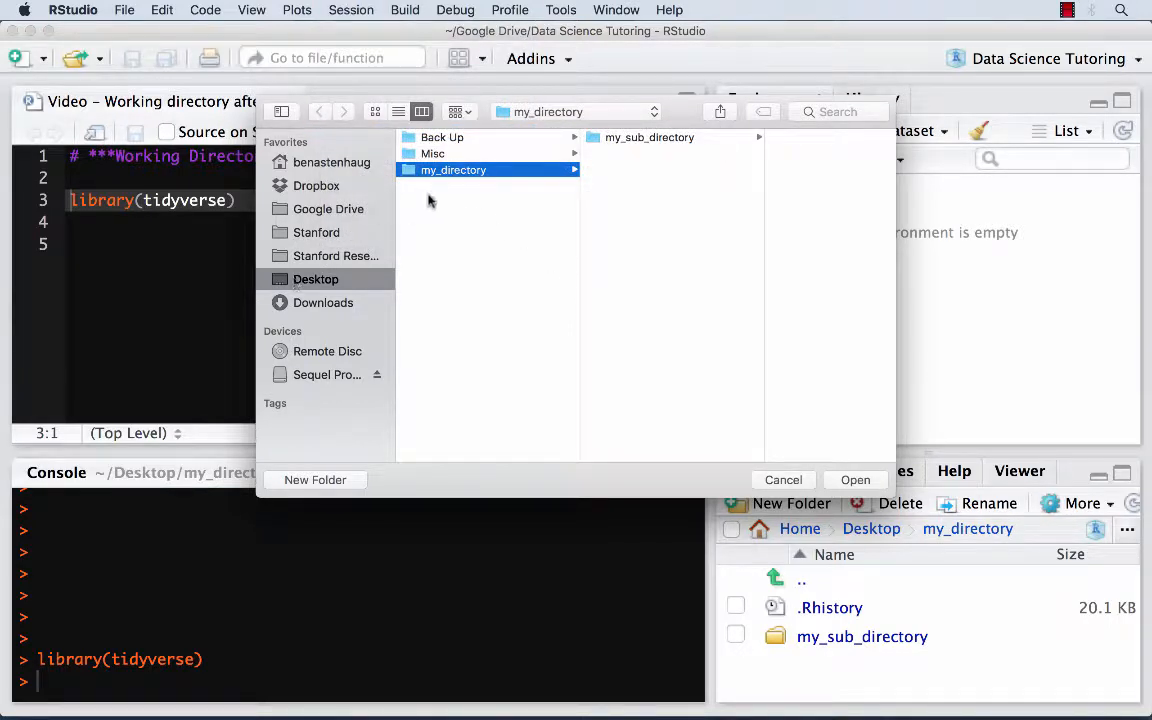
click(855, 480)
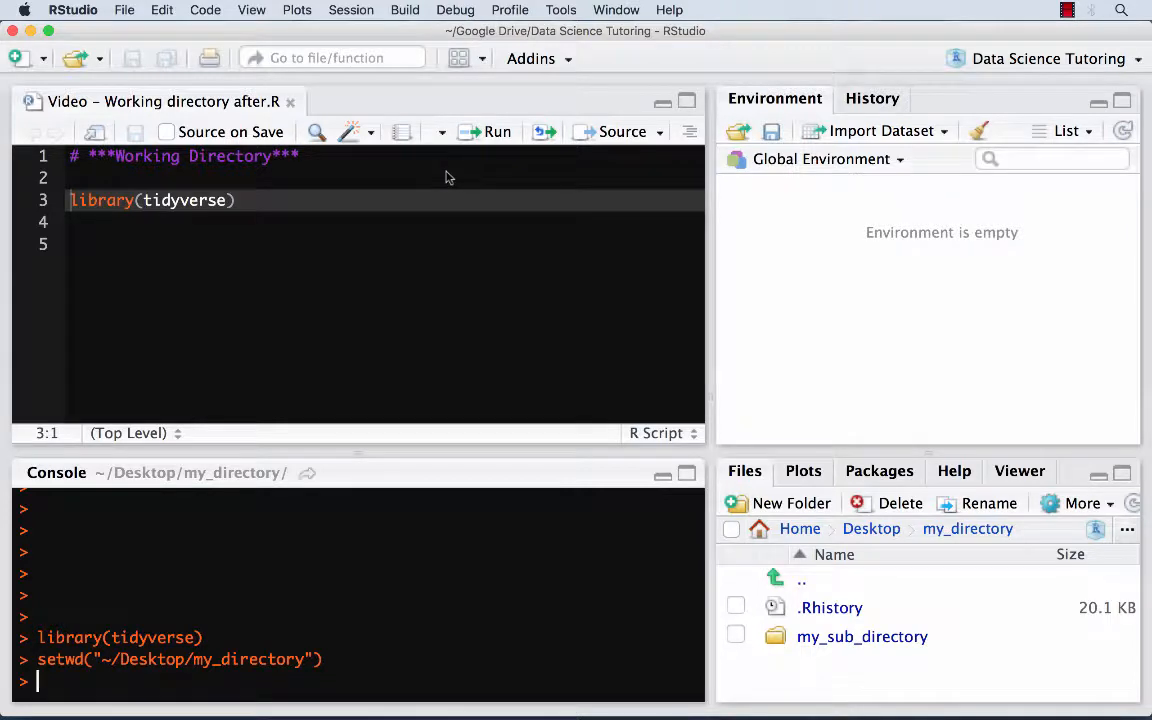
Write and run setwd("~/Desktop/my_directory") and getwd() to confirm the directory.
double_click(250, 659)
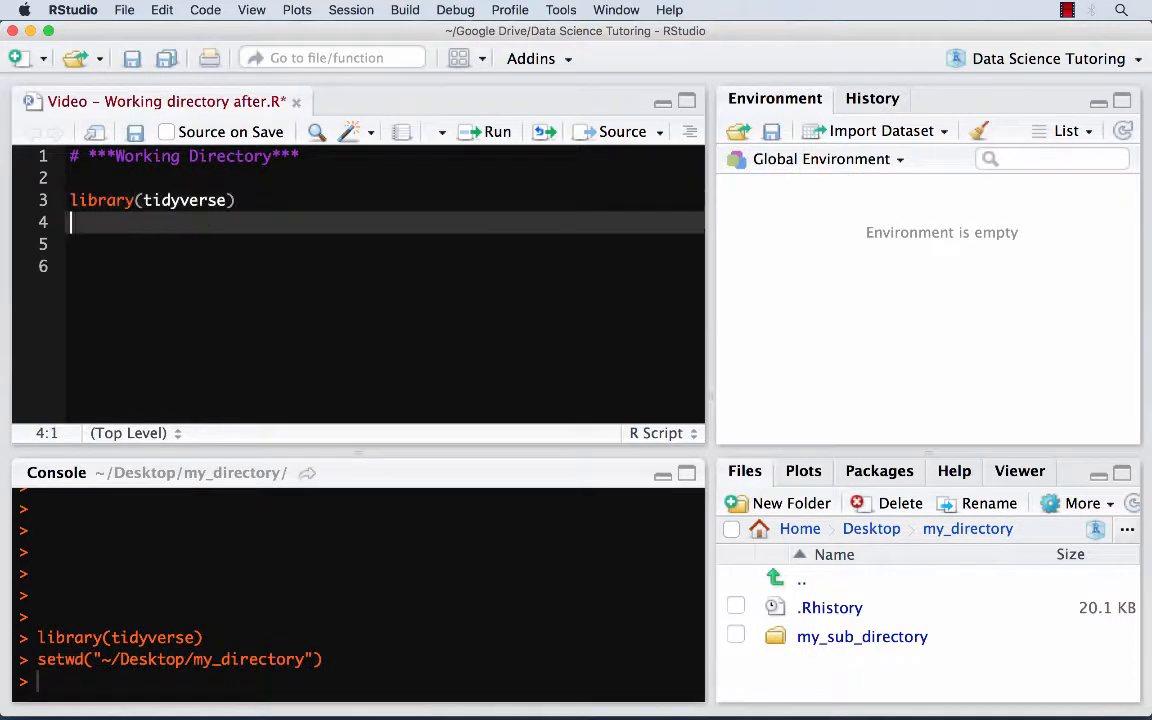
text(setwd("~/Desktop/my_directory"))
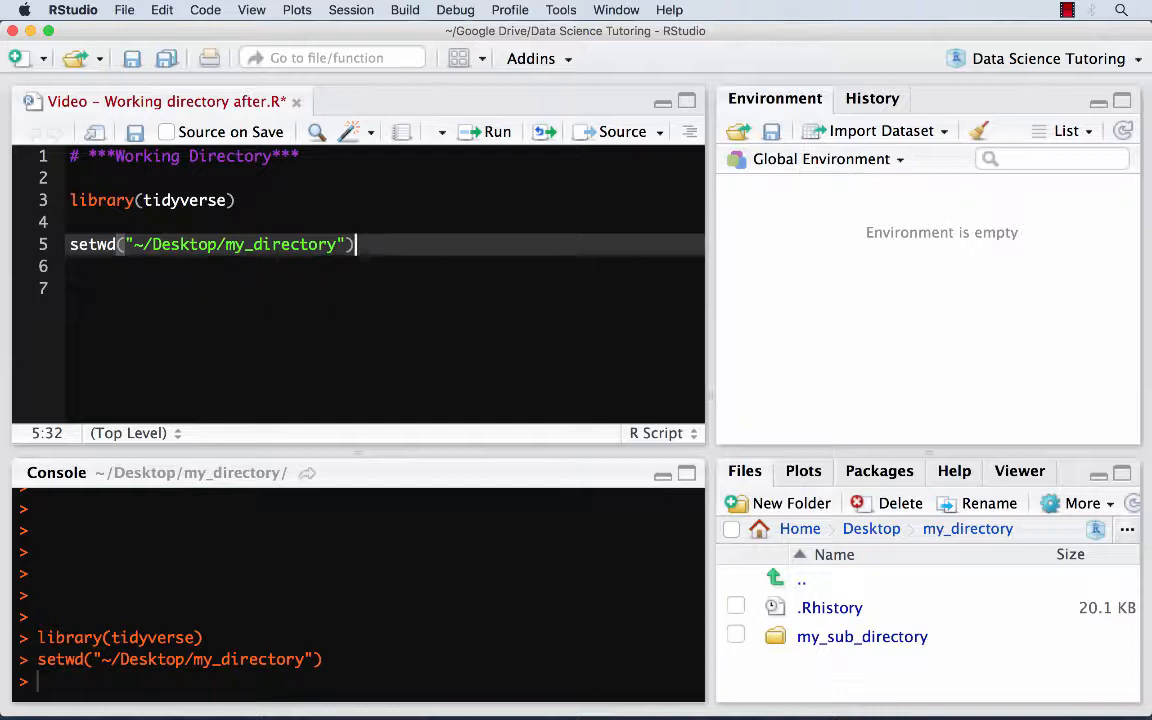
click(180, 244)
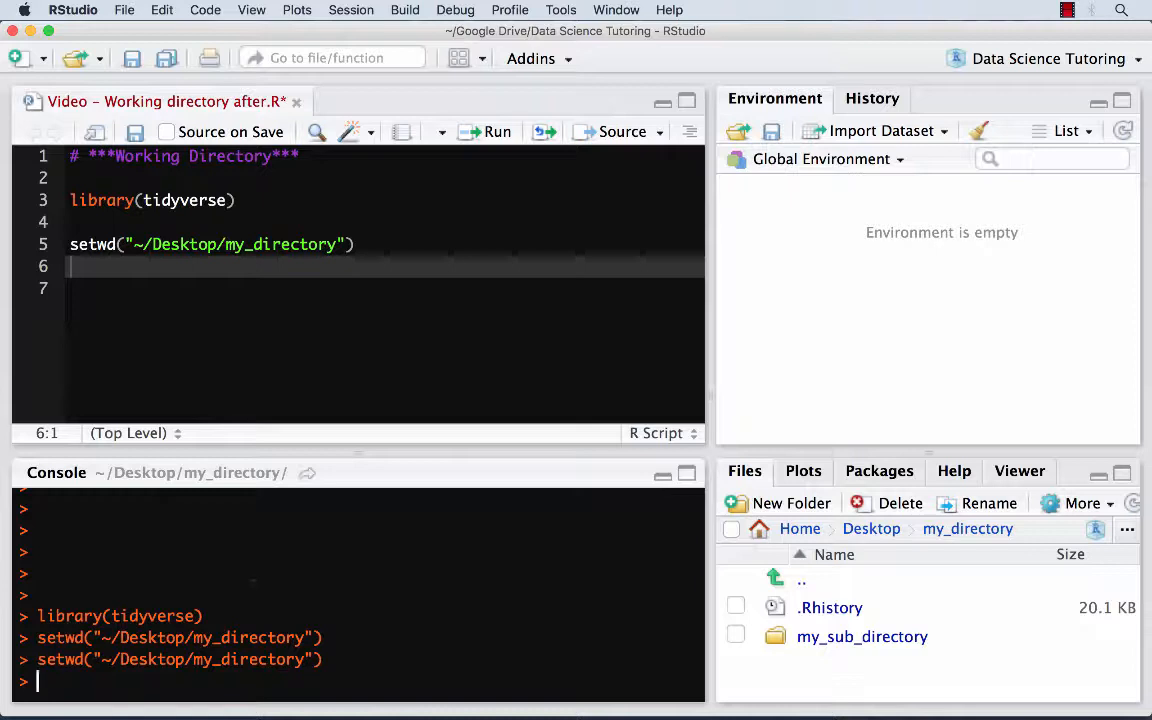
text(get)
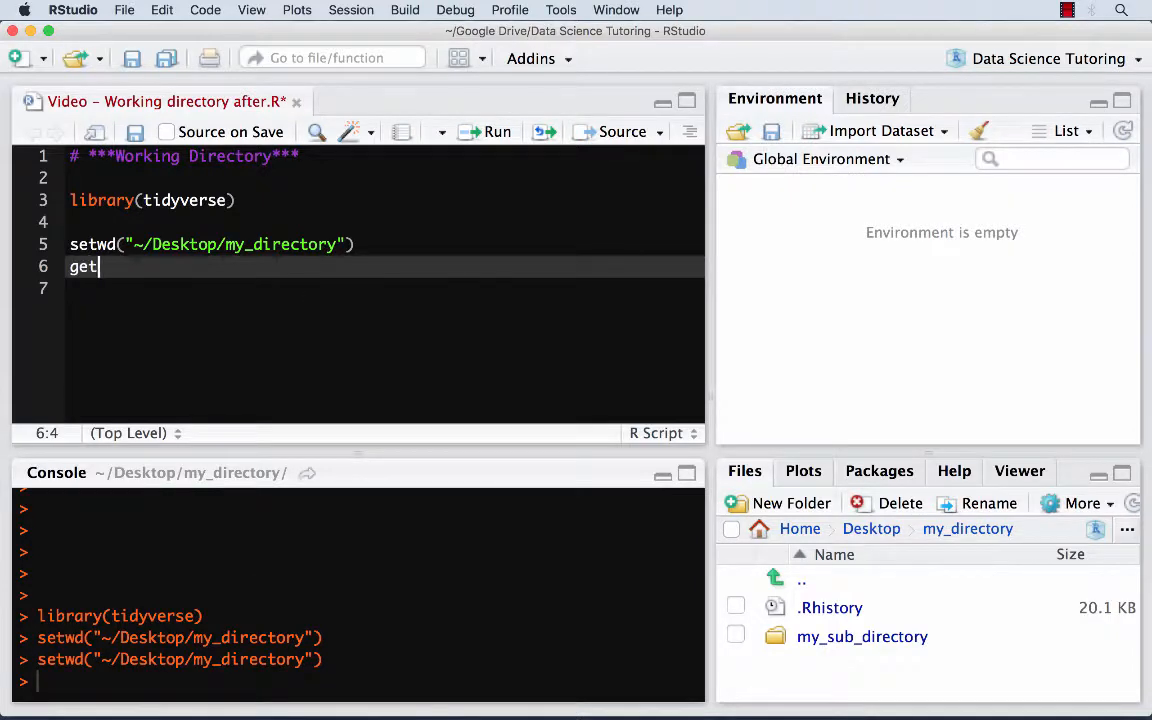
key(Return)
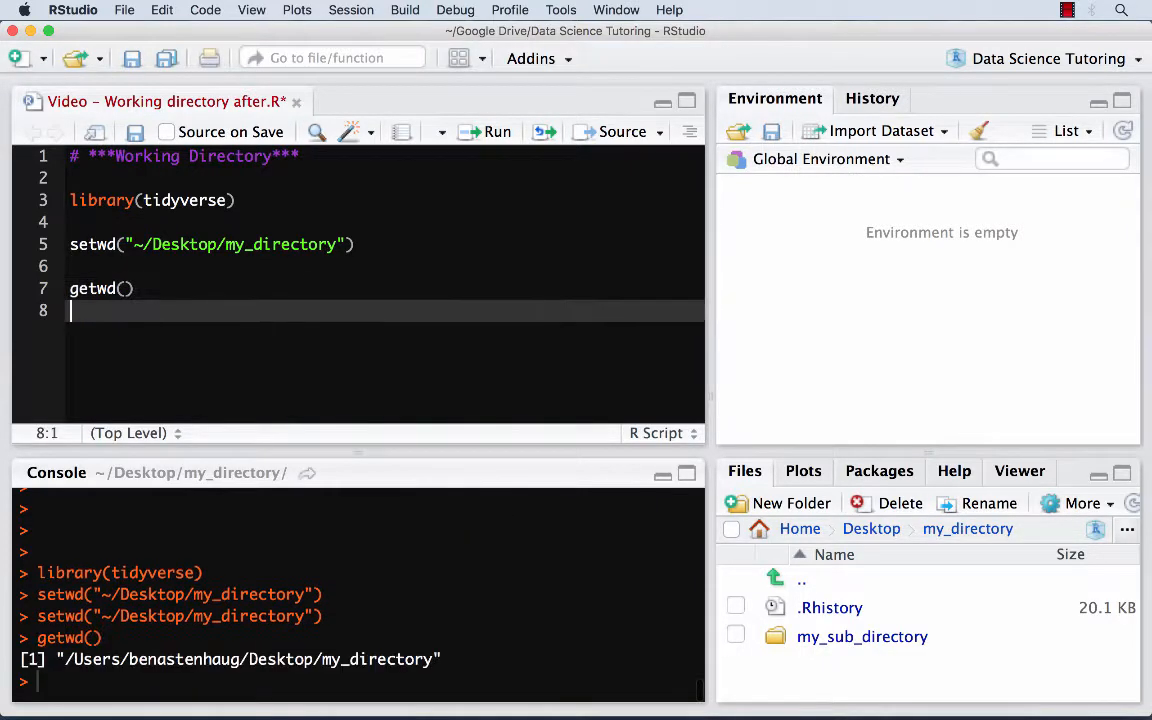
mouse_move(133, 444)
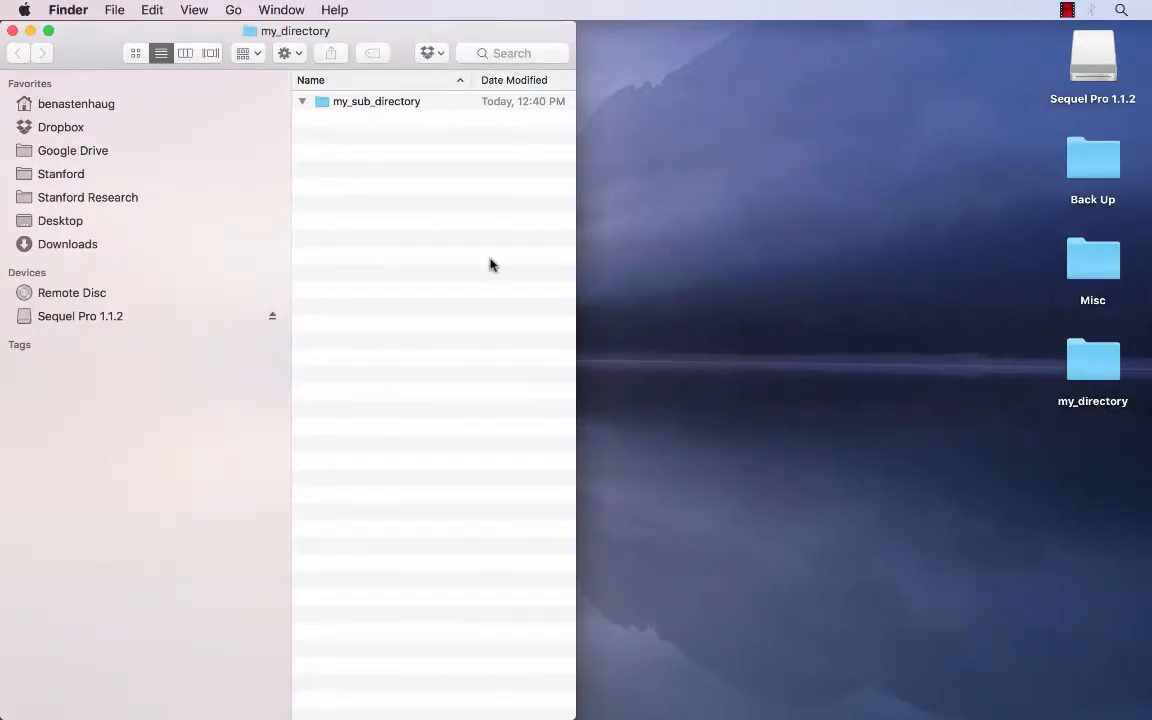
Show the Info window for my_directory, revealing its Desktop location path.
right_click(1092, 360)
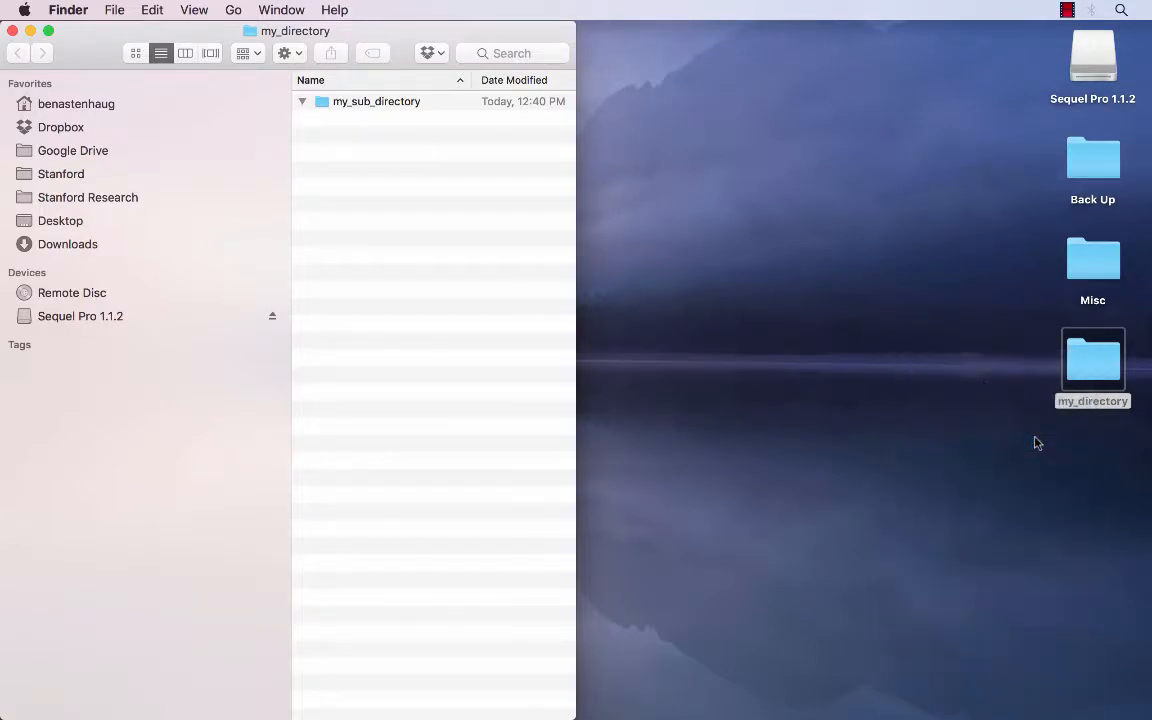
key(cmd+i)
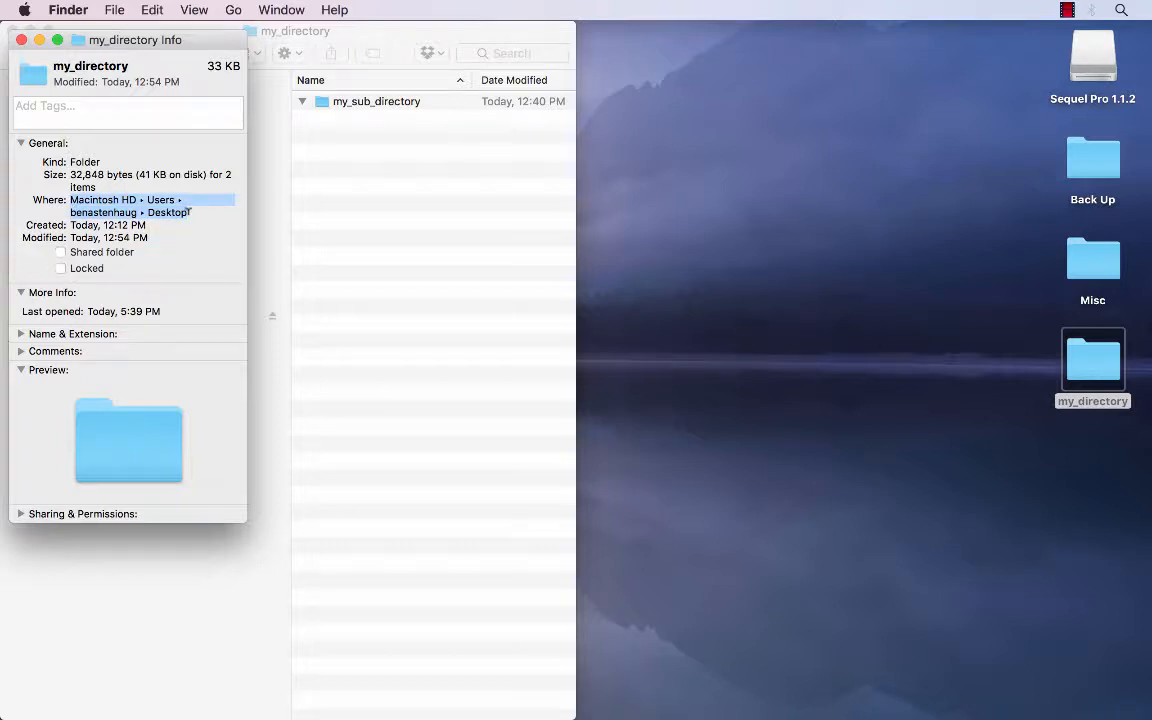
mouse_move(360, 265)
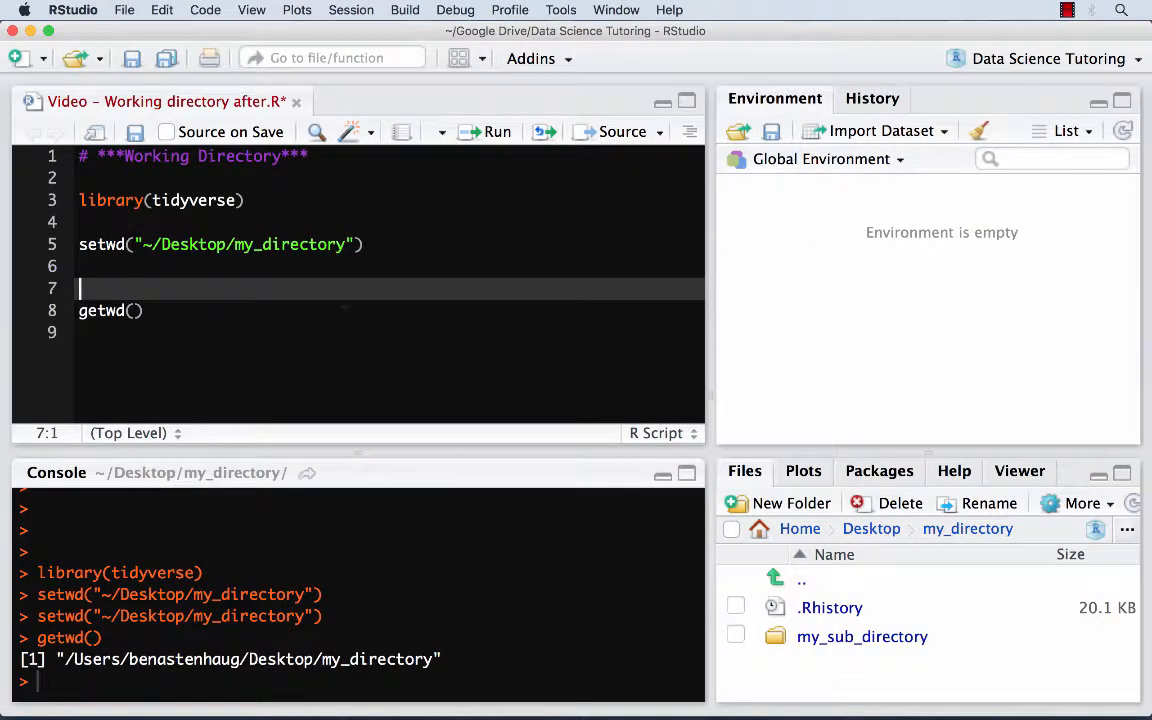
Run setwd("/Users/benastenhaug/Desktop/my_directory") and getwd() confirming the same path.
text(/Users/benastenhaug/Desktop)
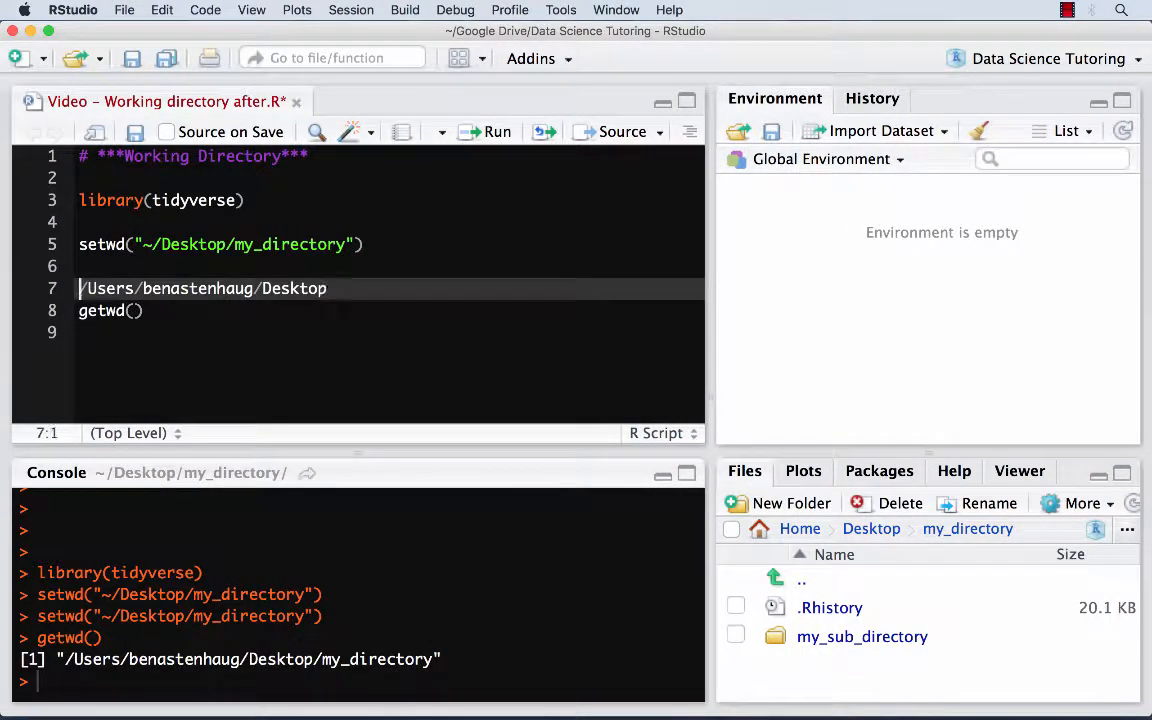
text(/)
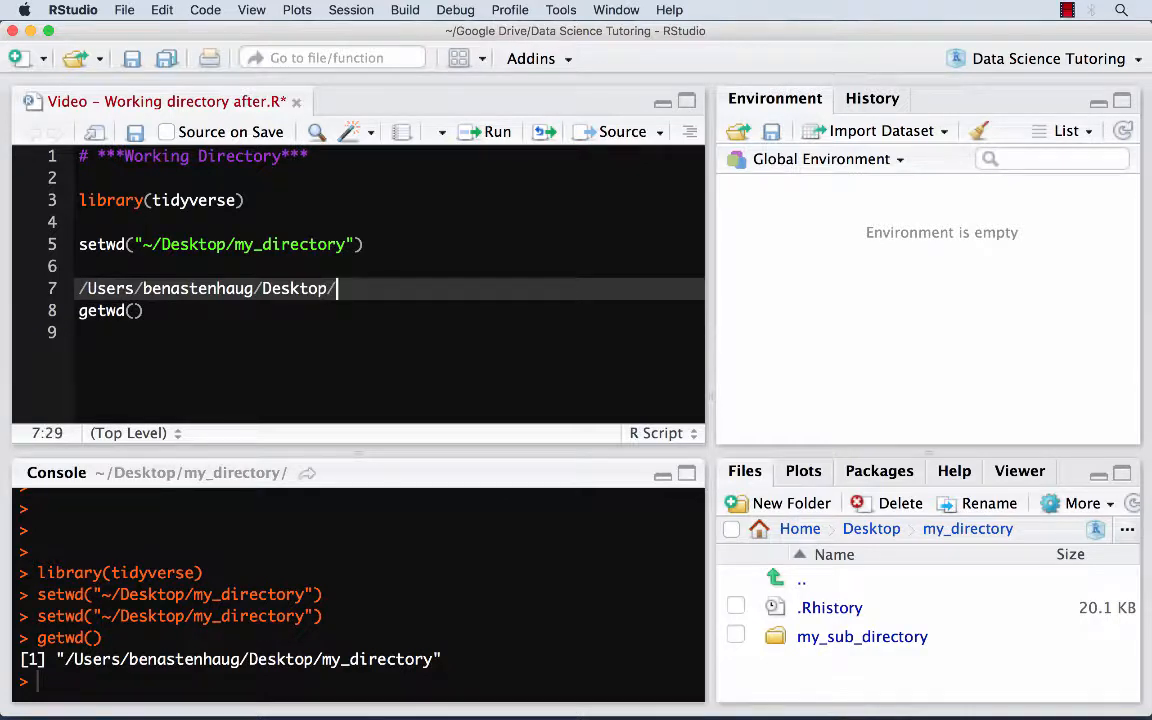
text(my_directo)
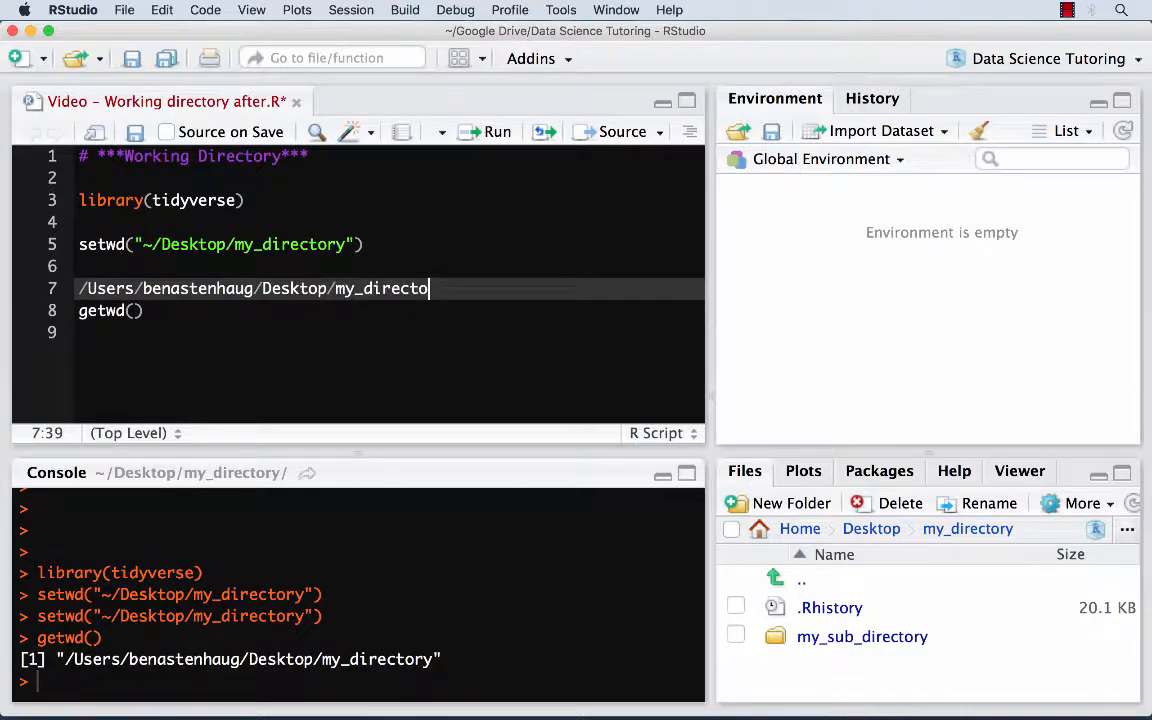
text(i)
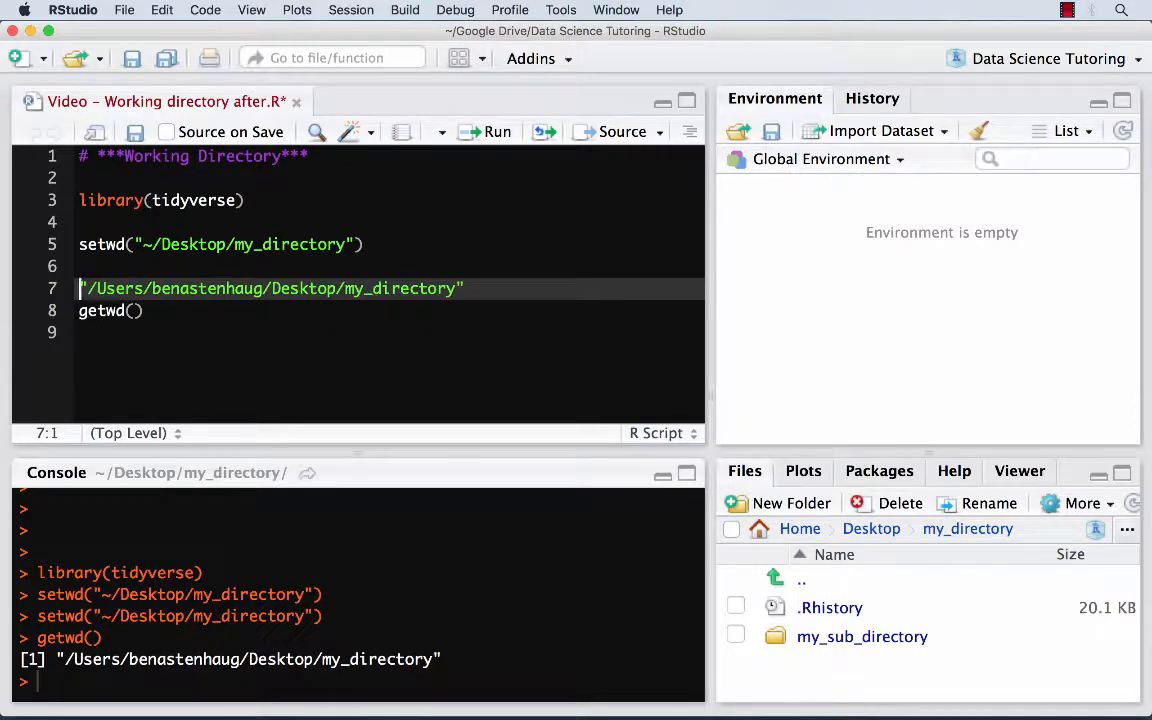
text(setwd()
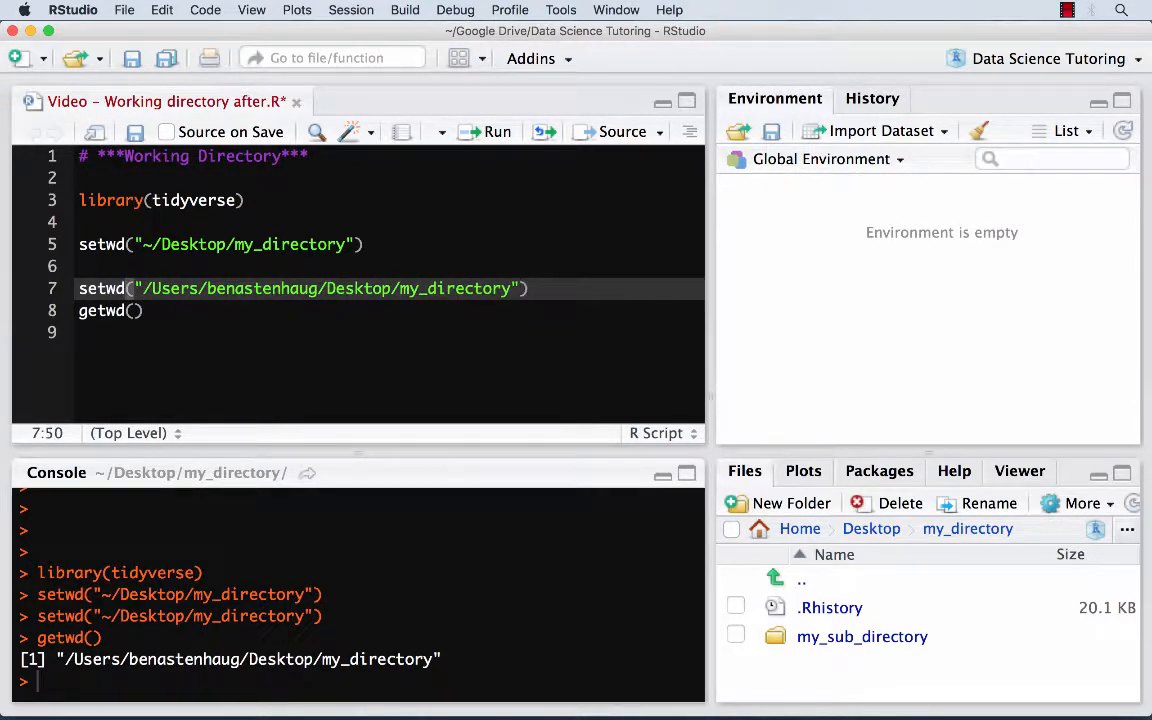
click(497, 131)
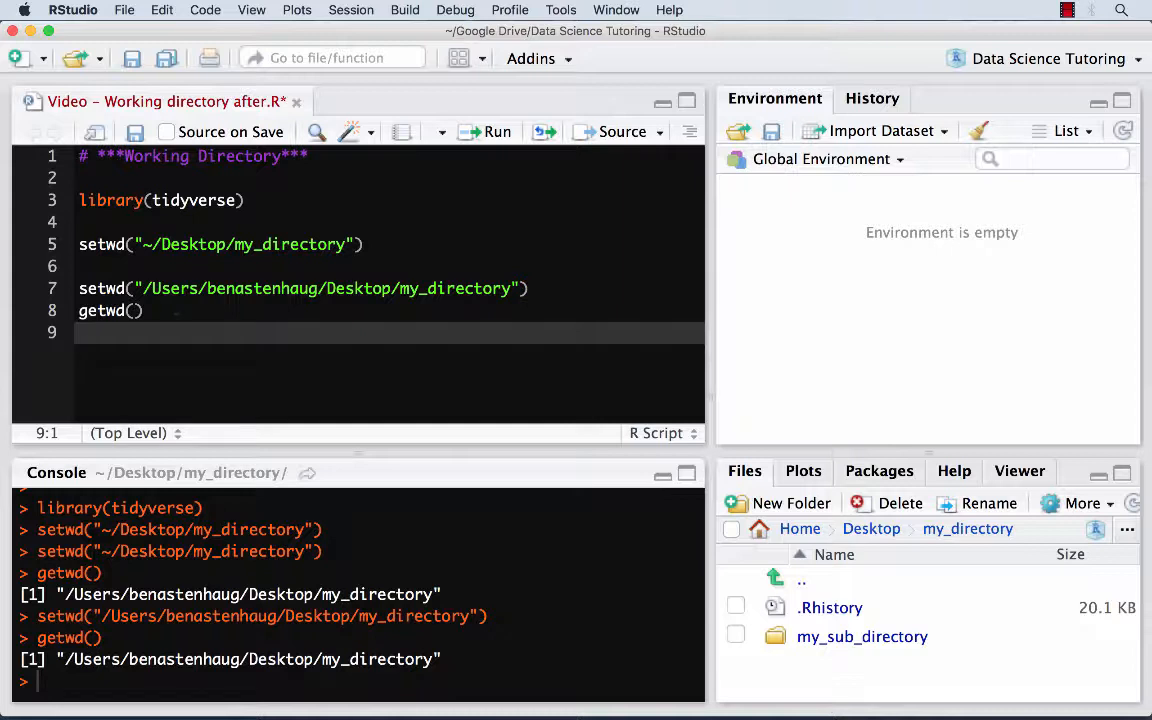
key(Return)
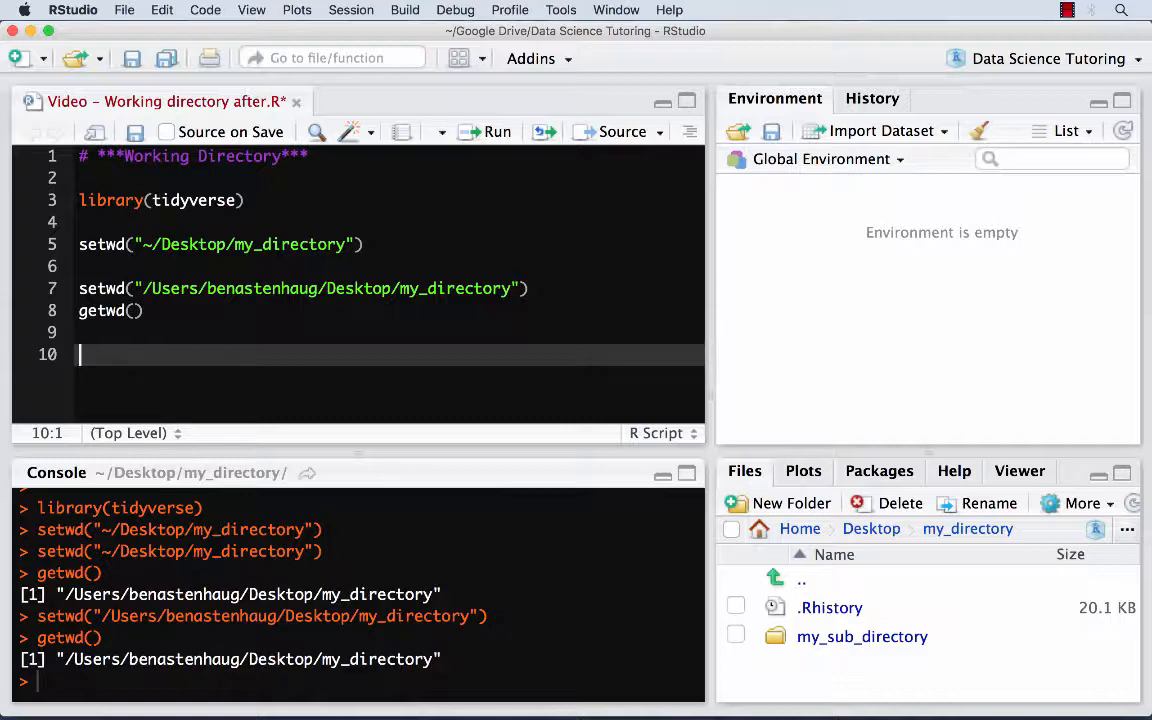
Under a "Save data to your directory" comment, run my_mtcars <- mtcars and print my_mtcars.
text(# Save data)
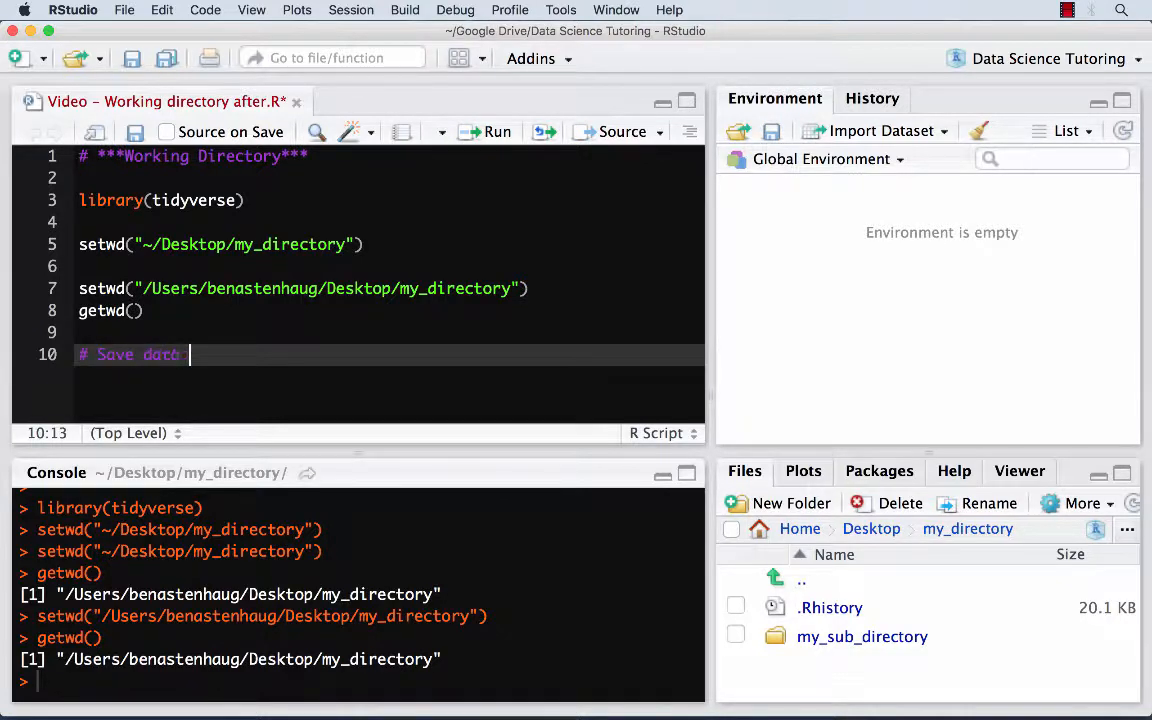
text(to your directory)
text(my)
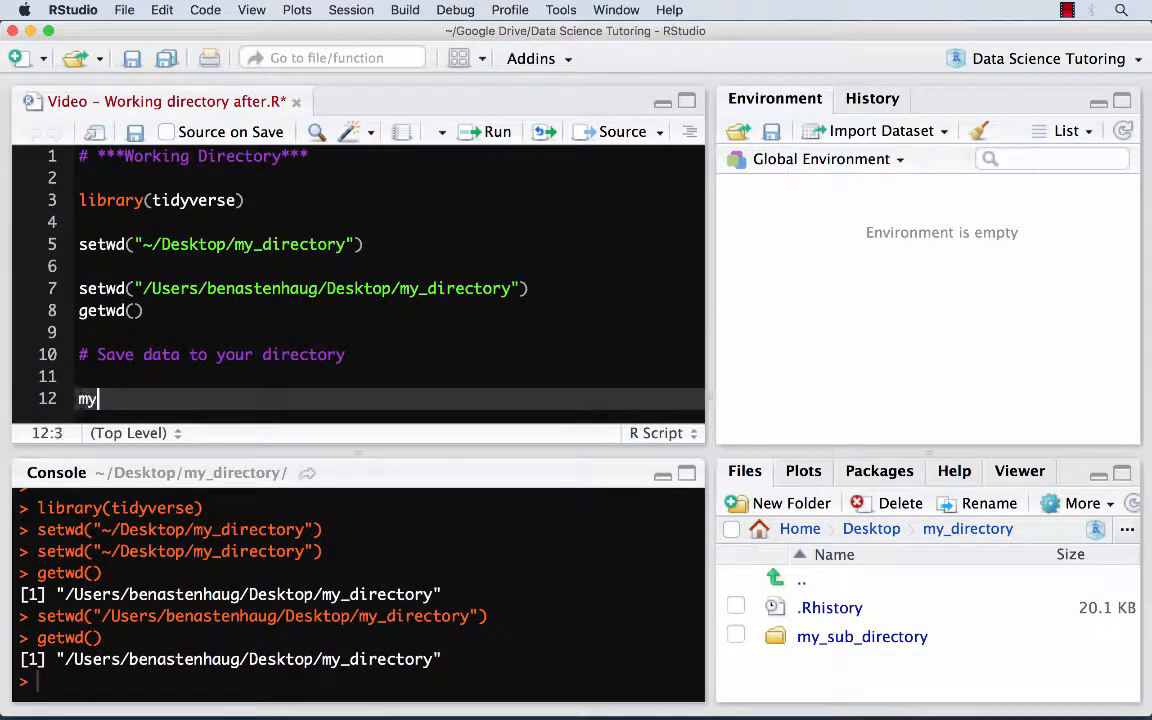
text(_mtcars <-)
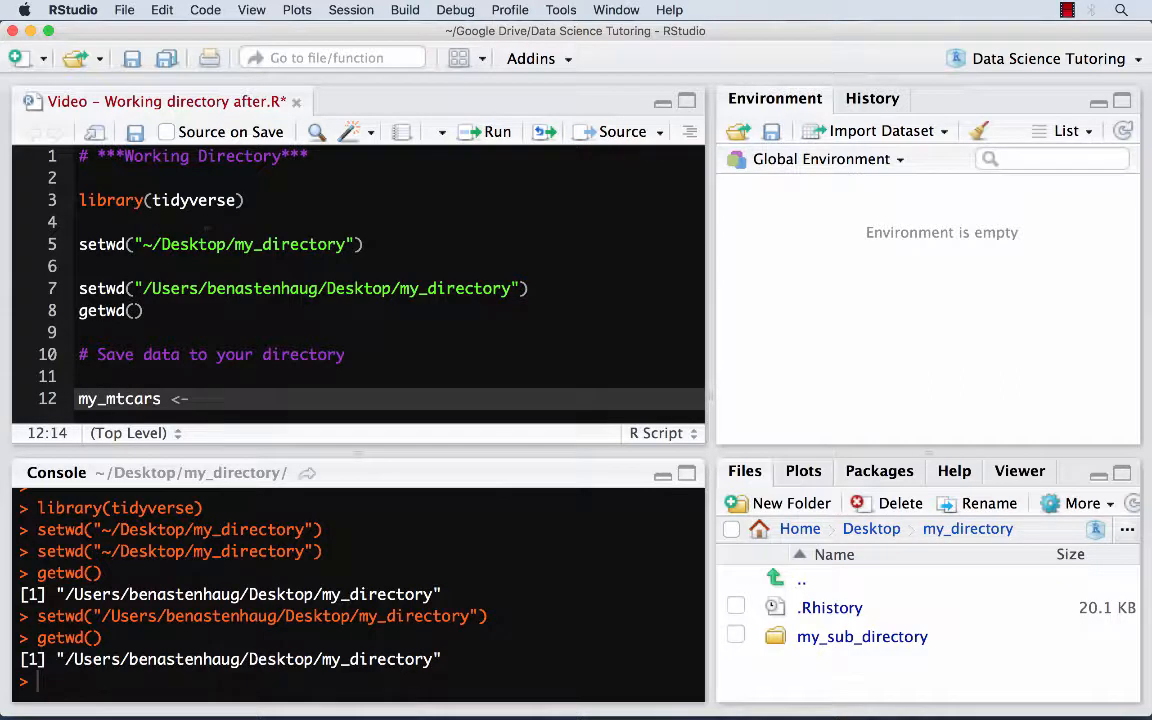
text(mtc)
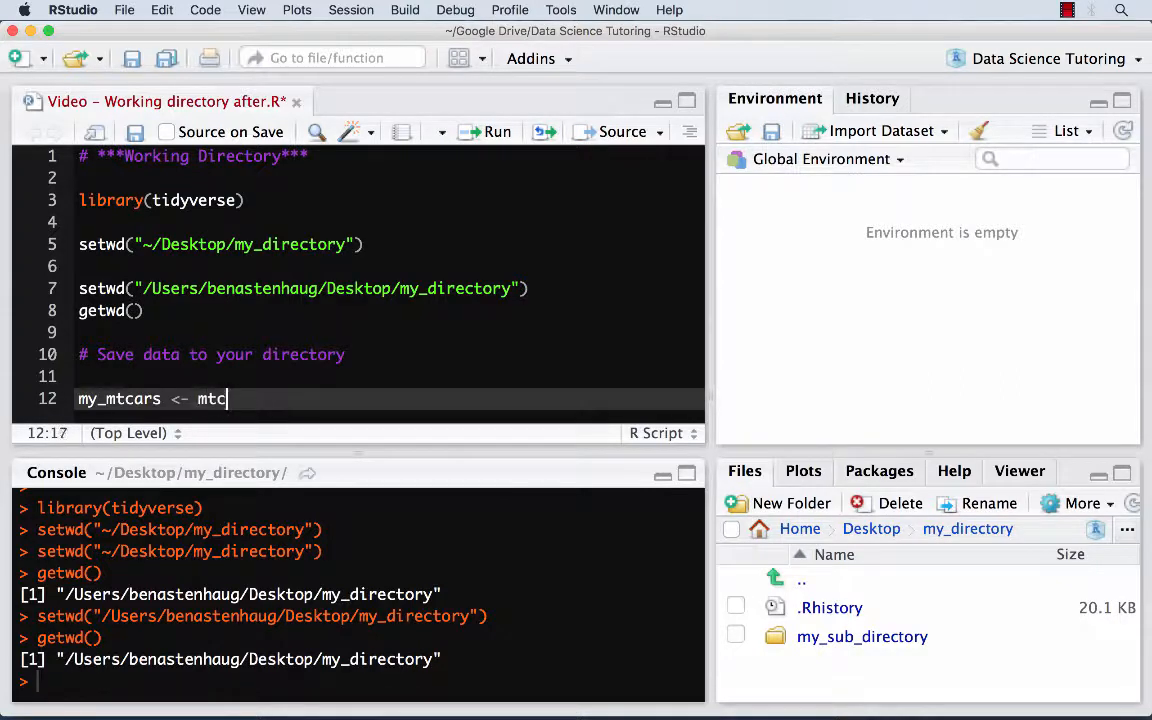
text(ars)
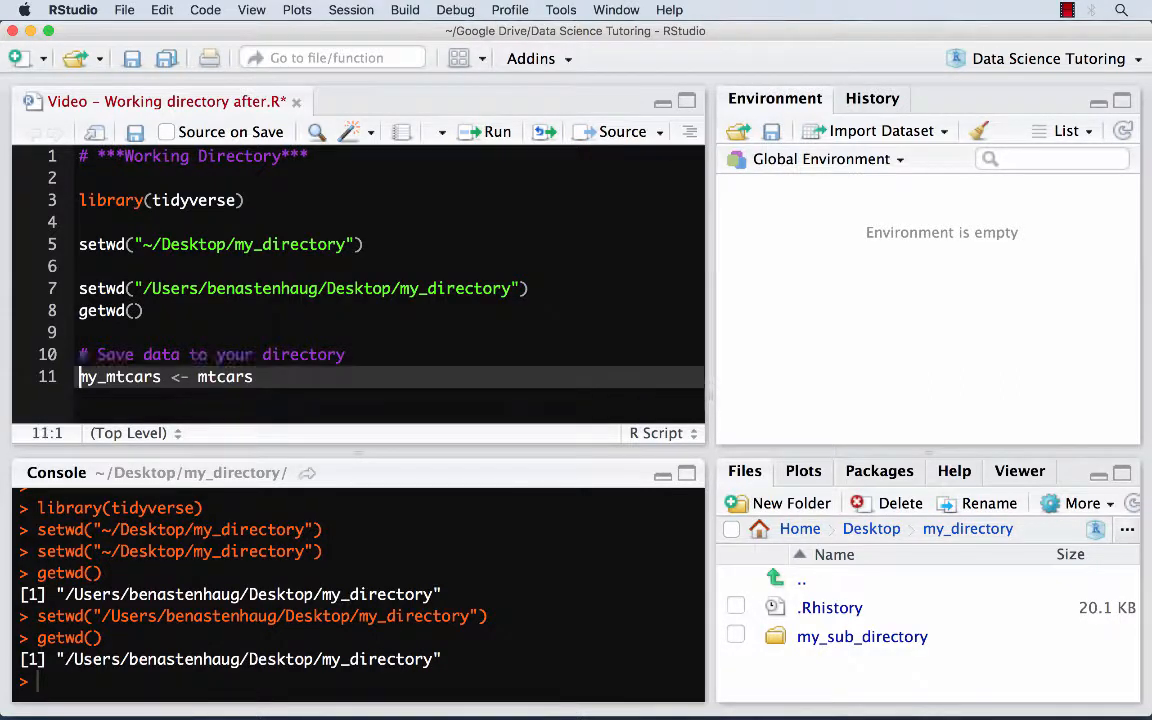
click(497, 131)
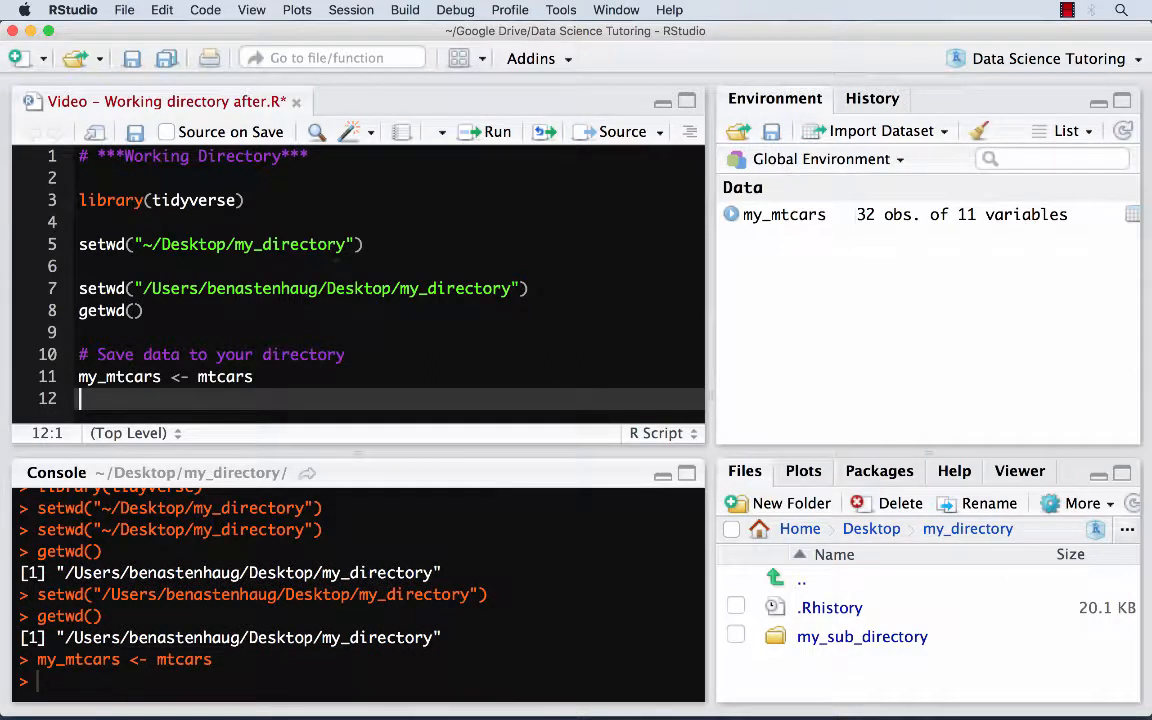
text(my_c)
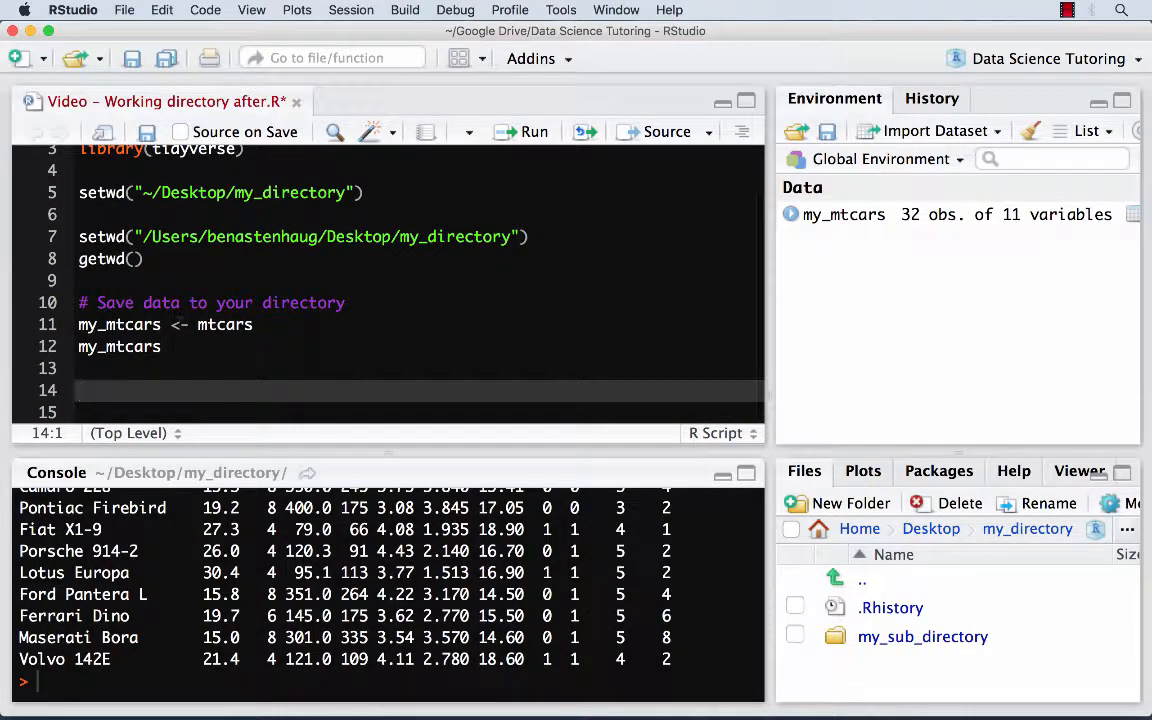
Write and run write_csv(my_mtcars, "my_mtcars.csv") to save the data in the working directory.
text(write_csv()
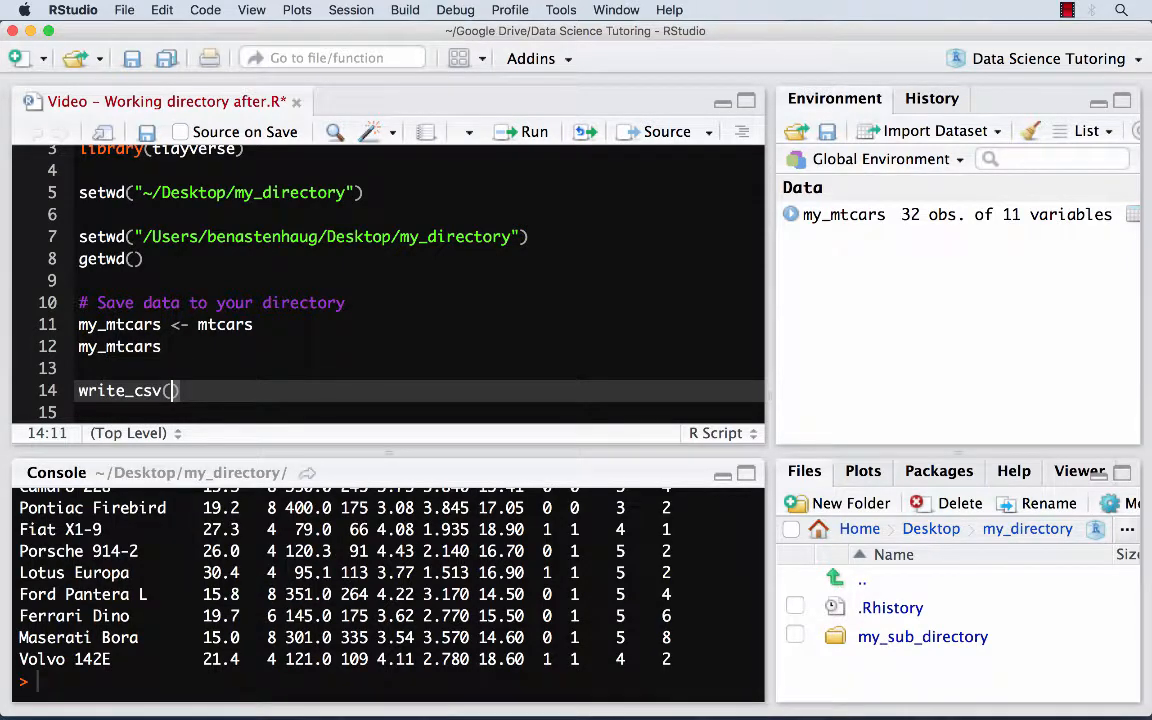
text(my)
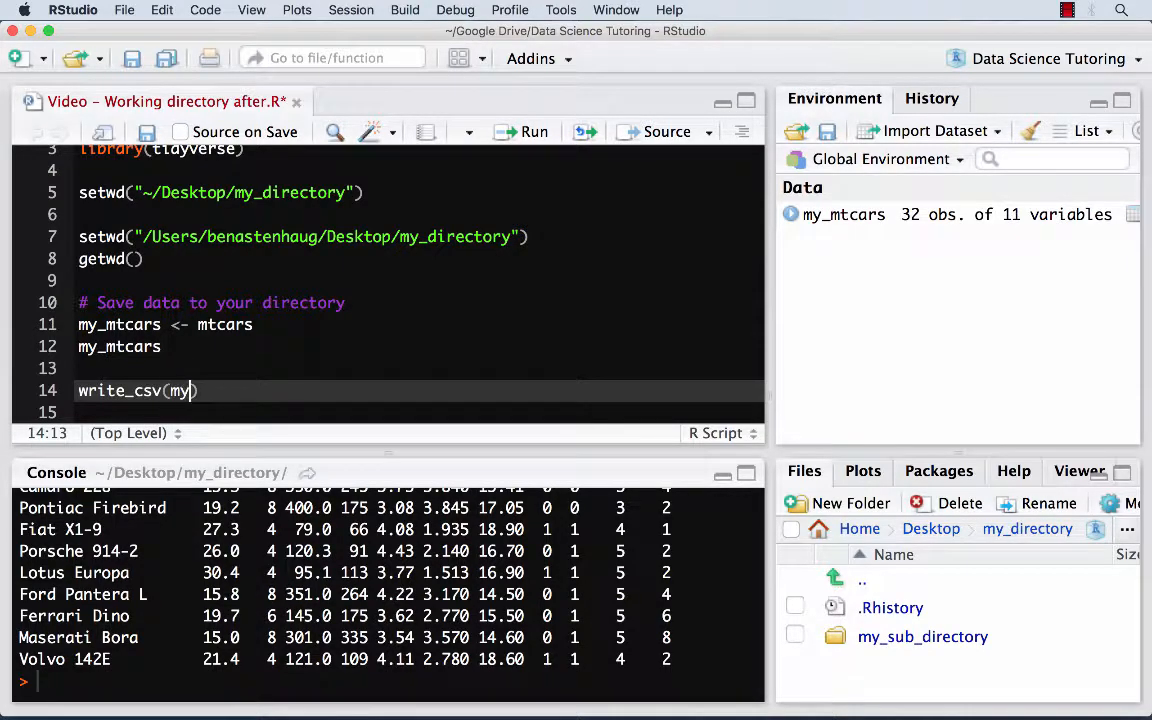
text(_mtcars)
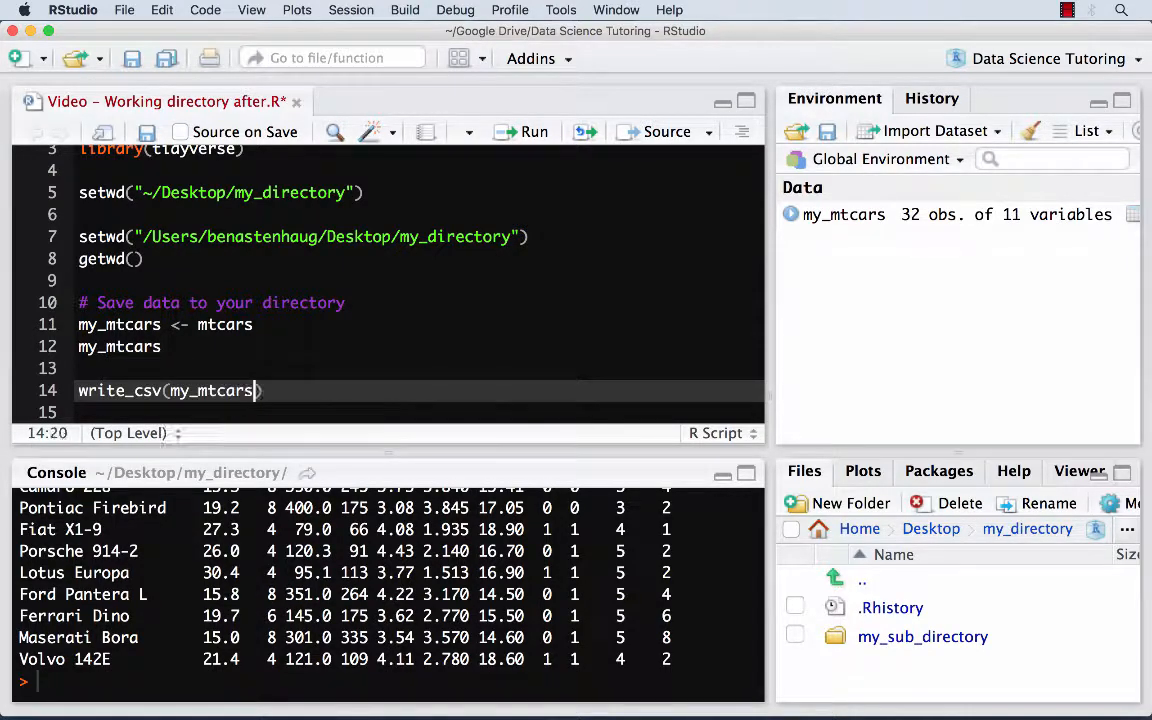
text(, "")
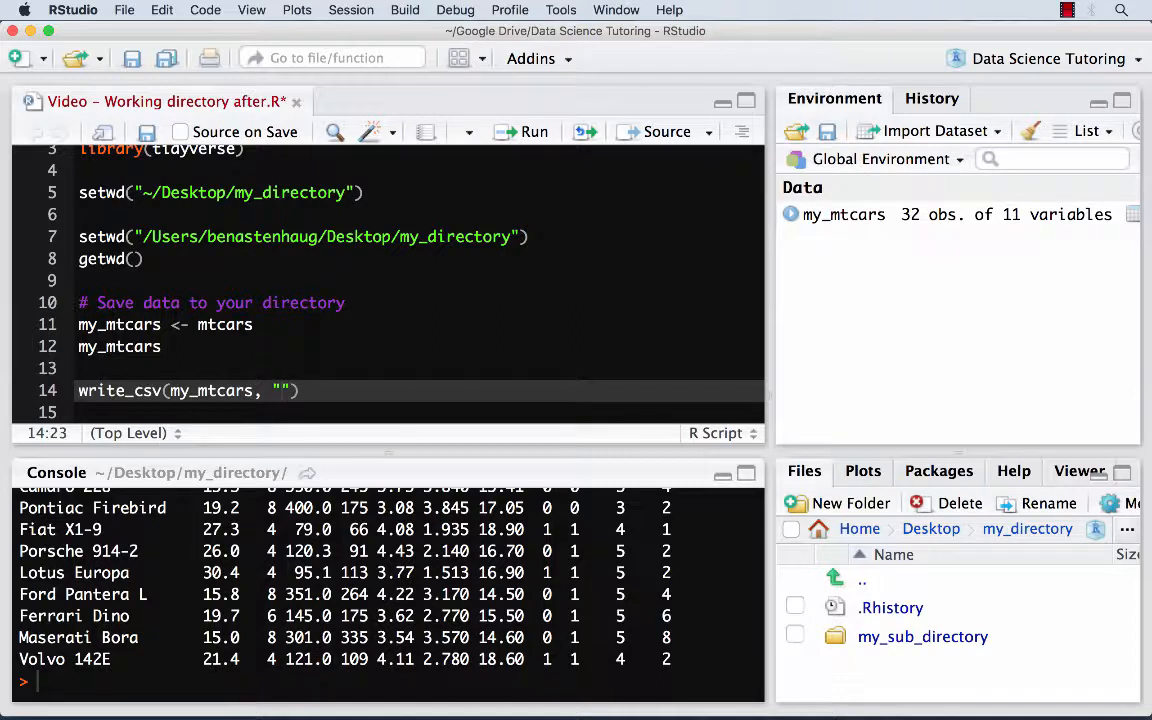
text(my_m)
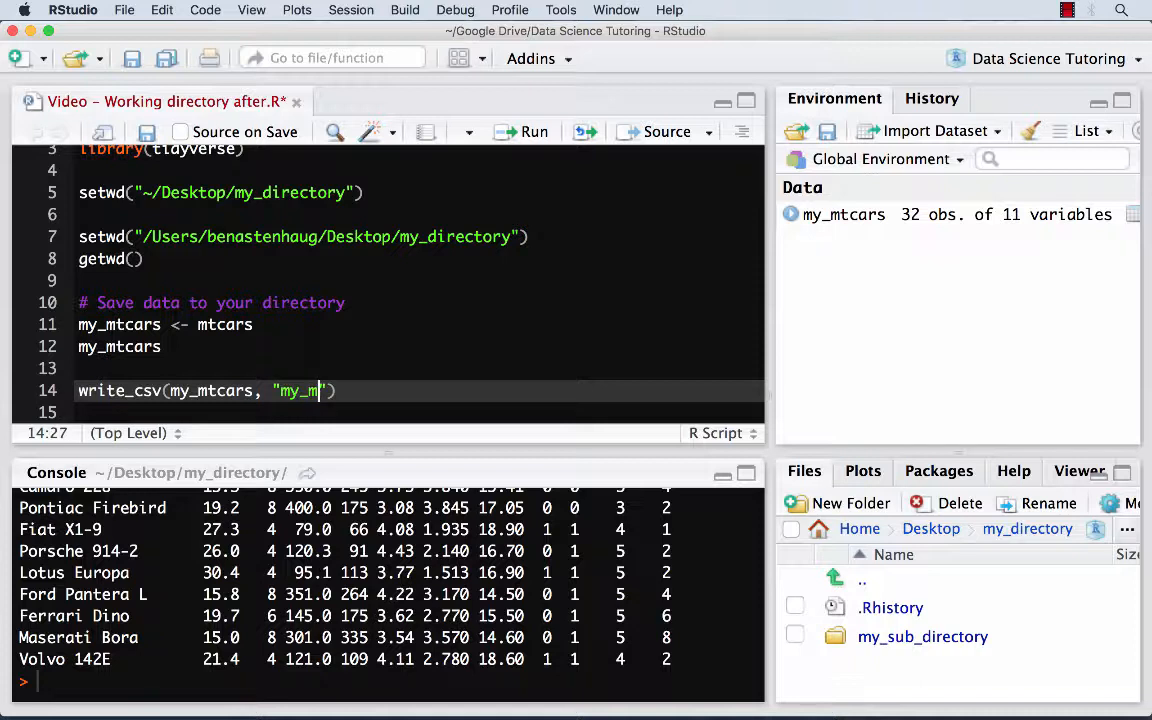
text(cars.)
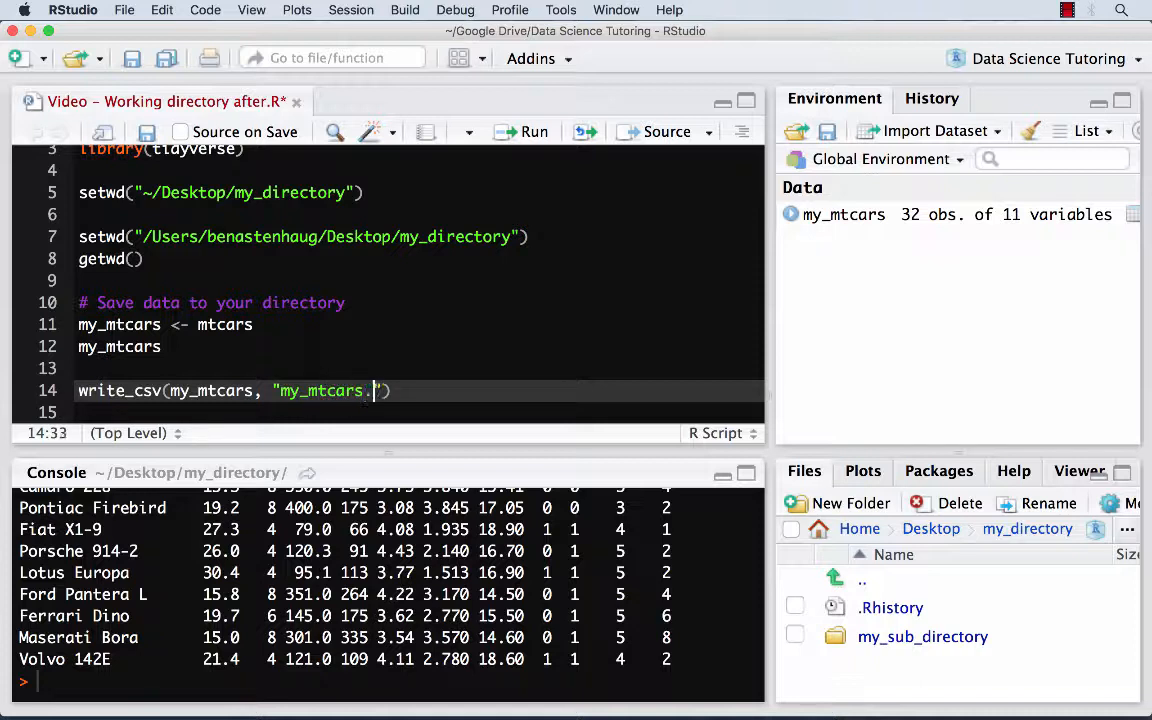
text(csv)
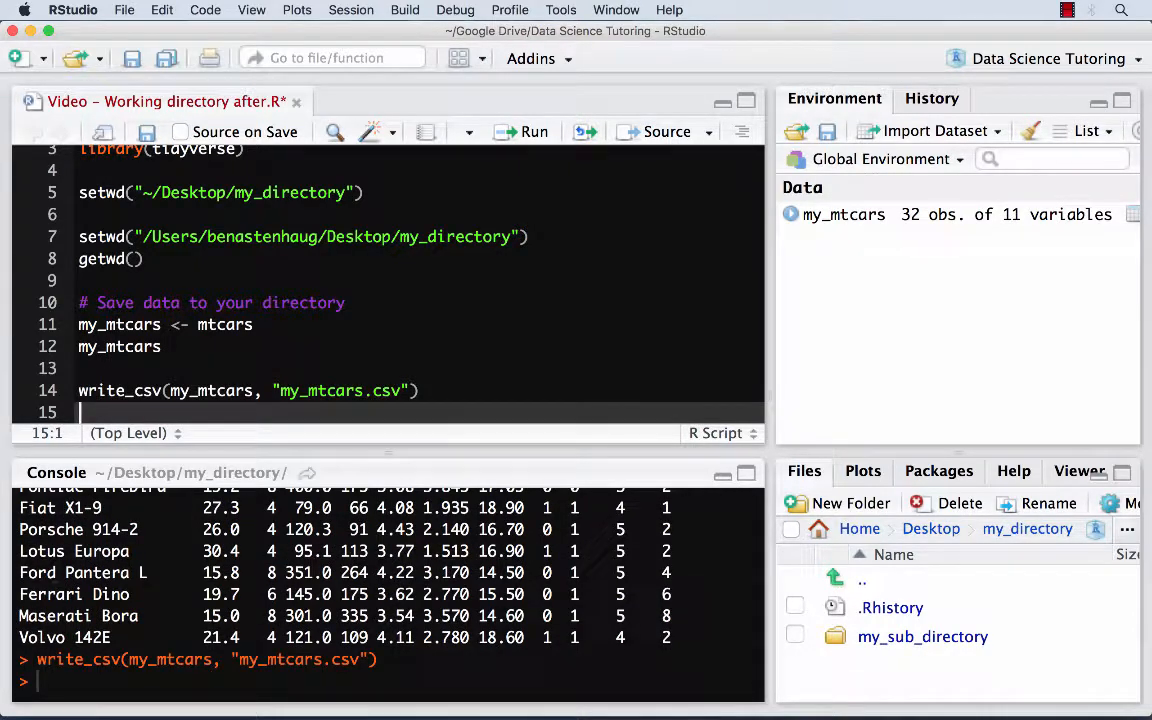
mouse_move(182, 453)
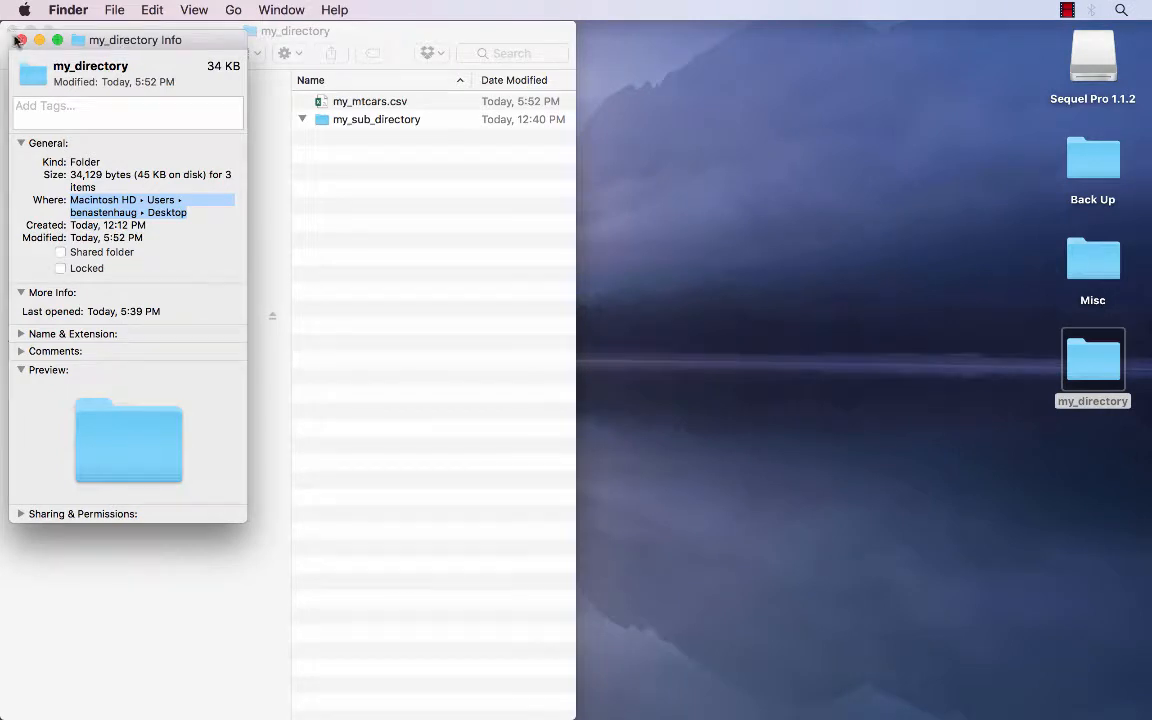
Close the Info window and open my_mtcars.csv from my_directory in Finder.
click(18, 40)
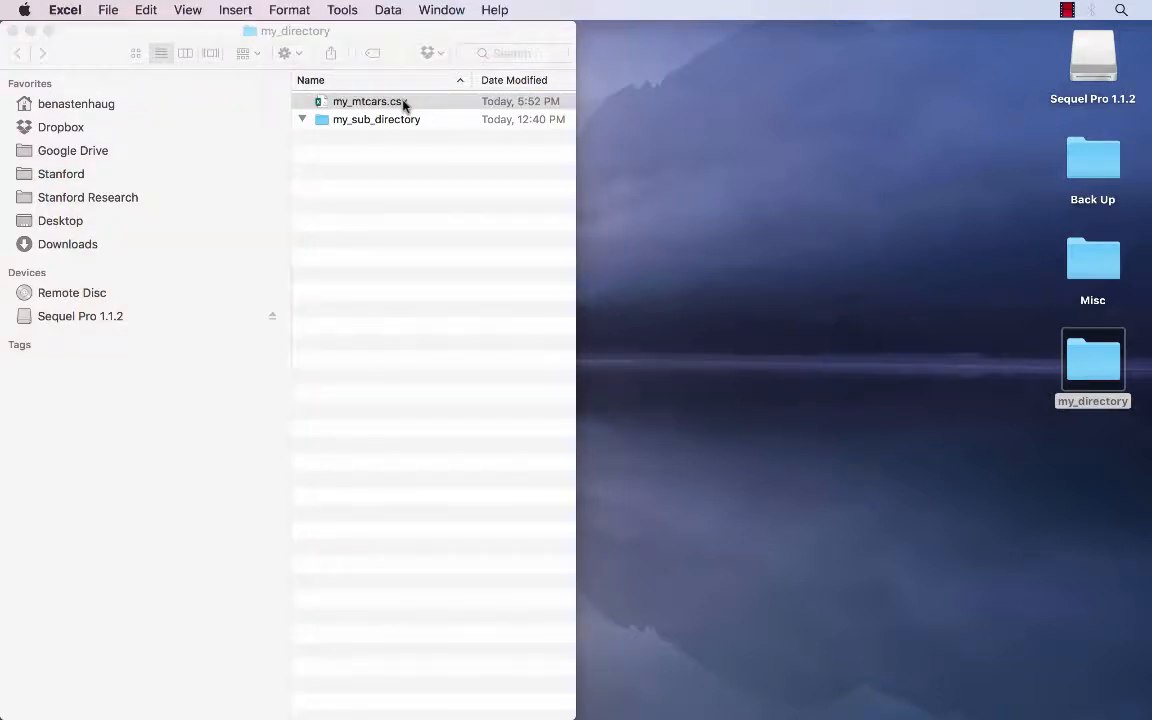
double_click(368, 101)
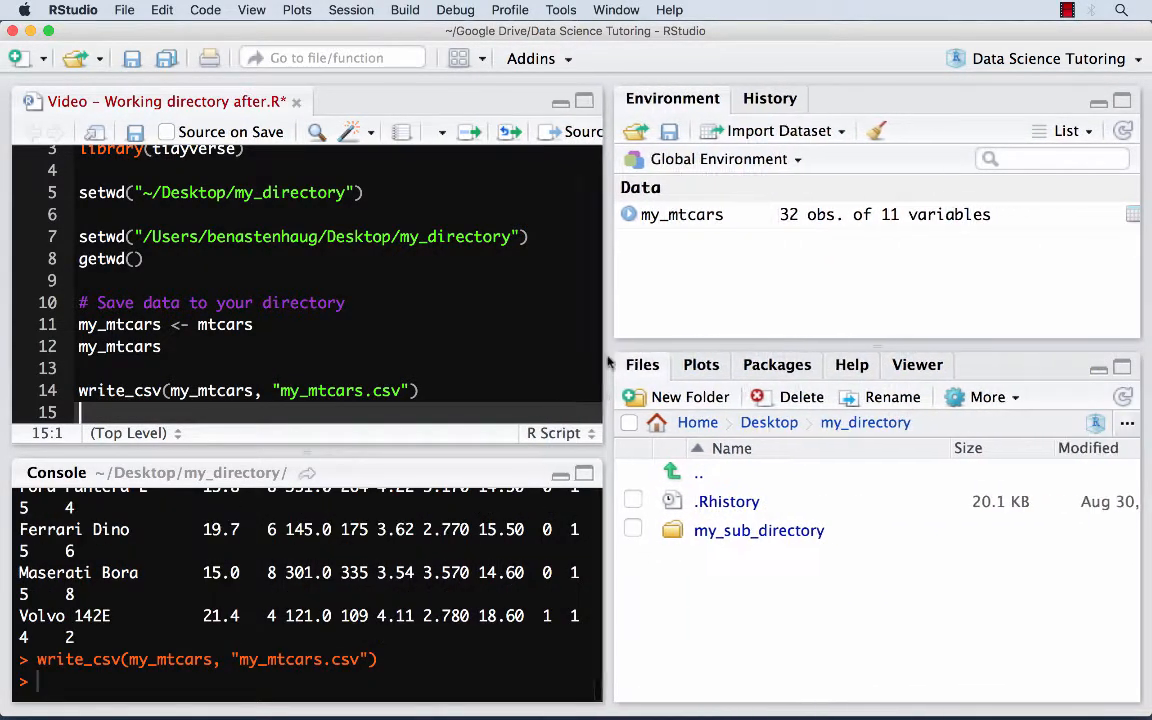
Refresh the Files pane so my_mtcars.csv appears, starting a new comment line.
click(1122, 397)
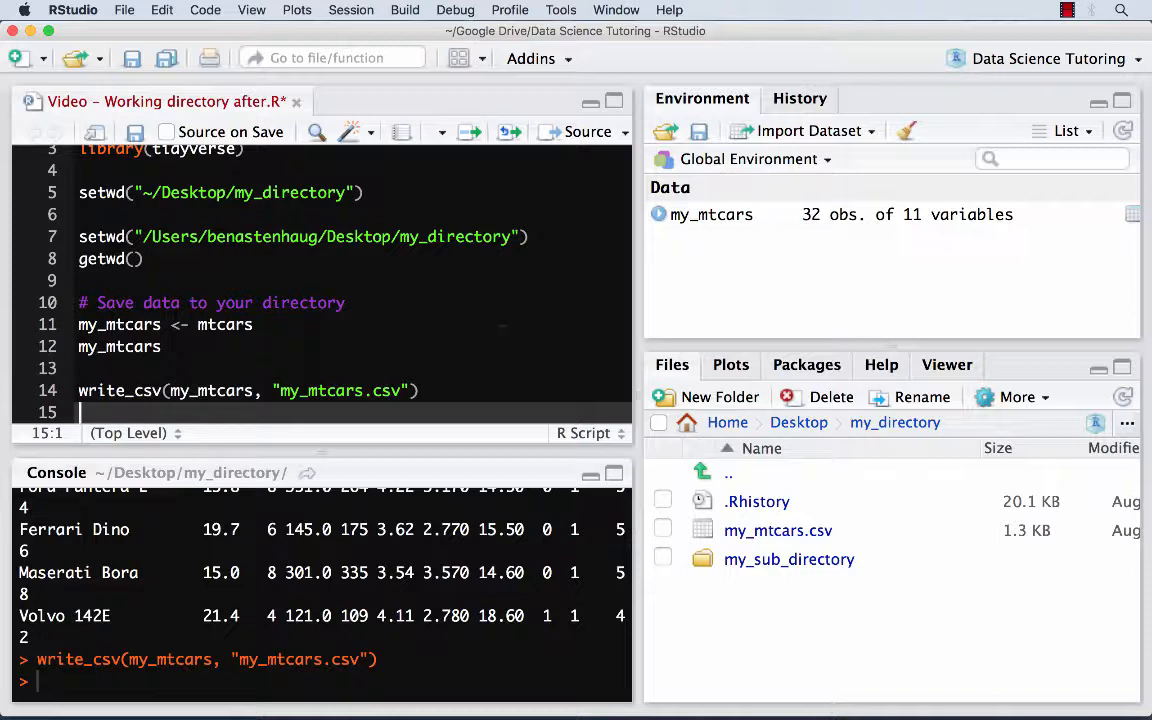
text(# Read data from your directo)
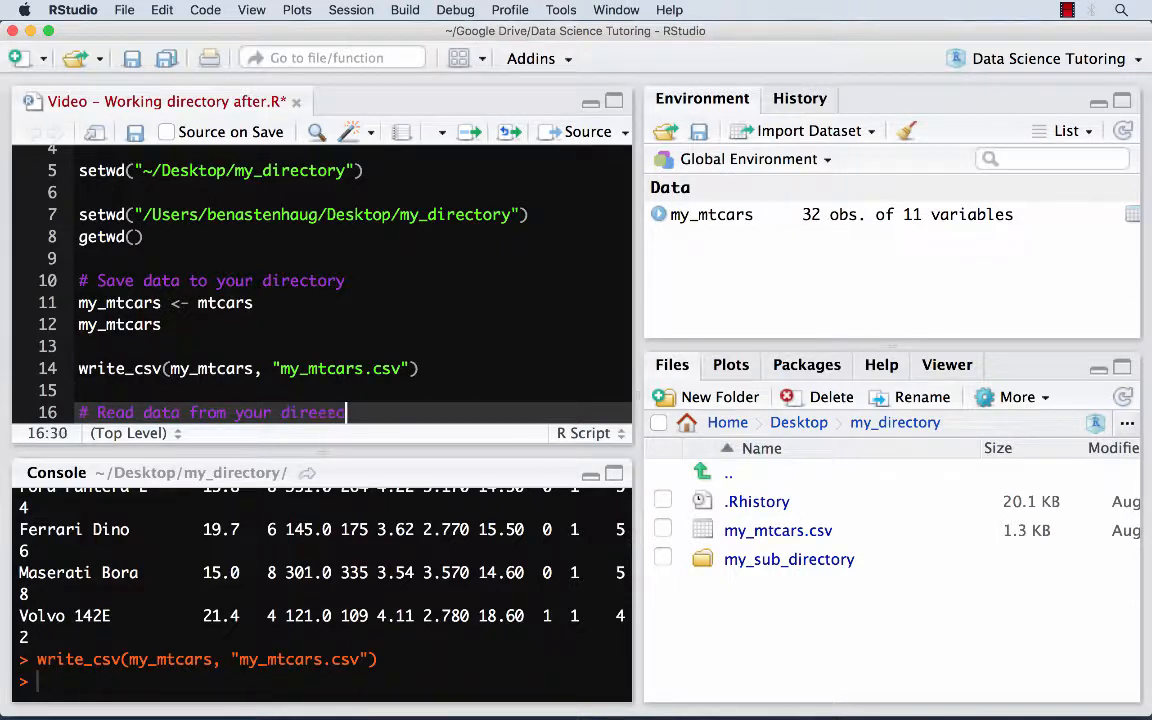
Clear all environment objects, then run my_mtcars (not found) and getwd() in the console.
key(Return)
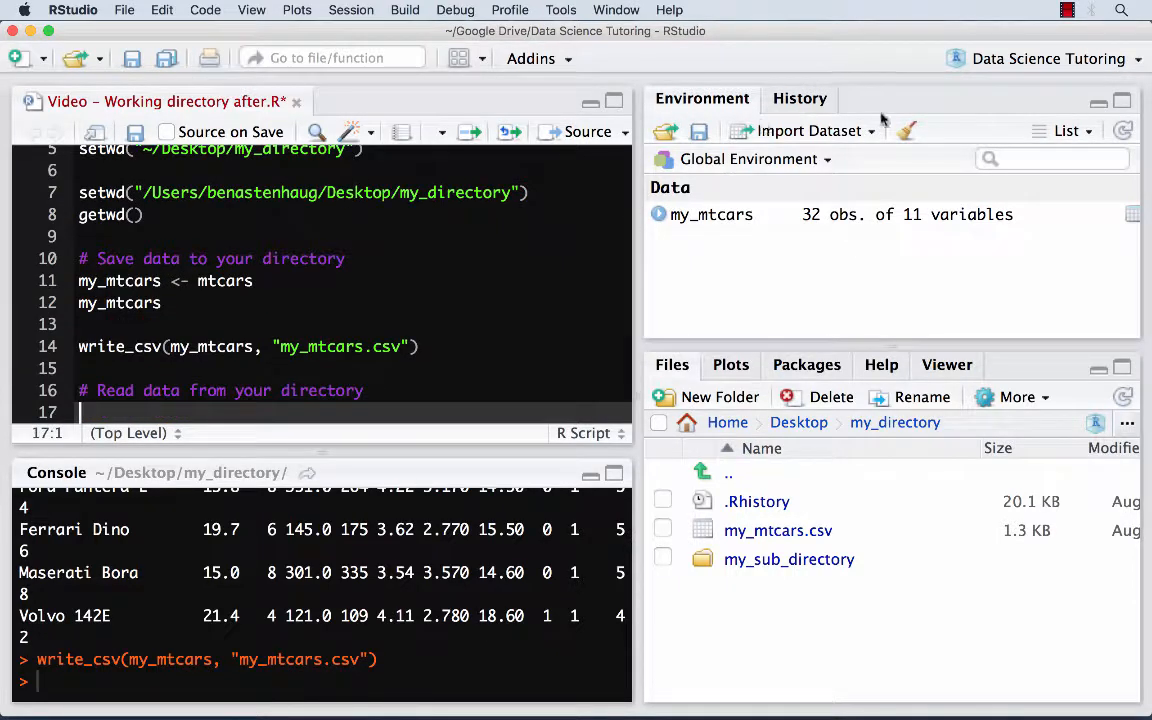
click(906, 131)
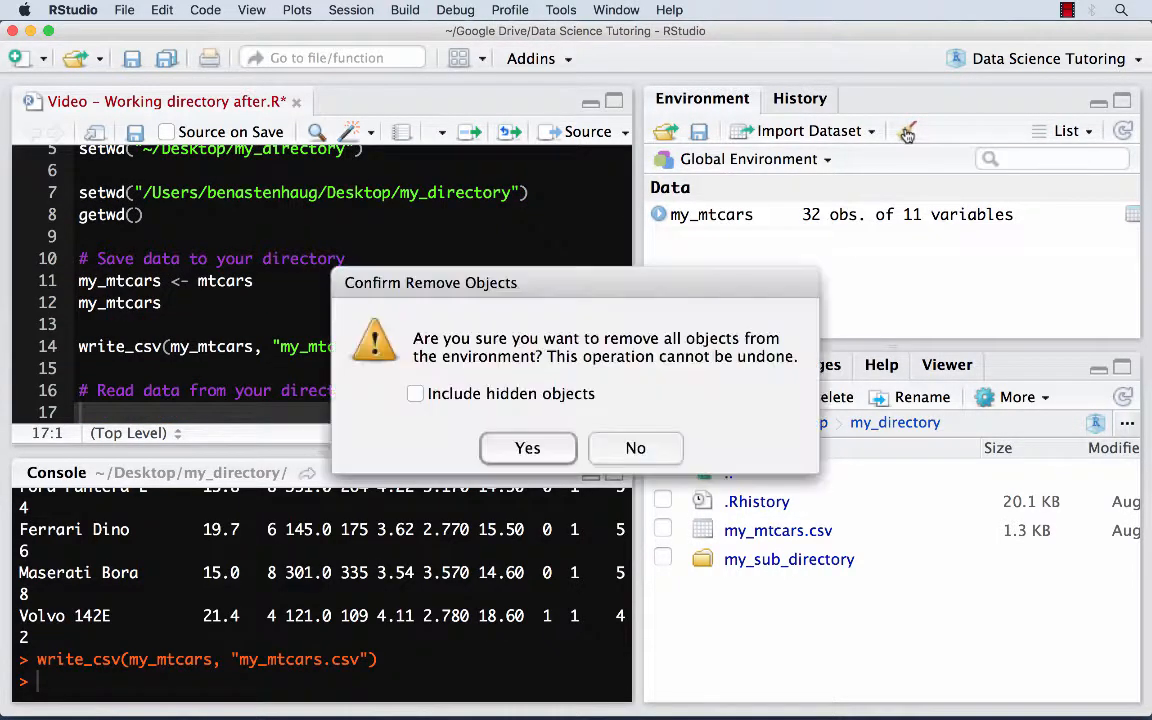
click(527, 447)
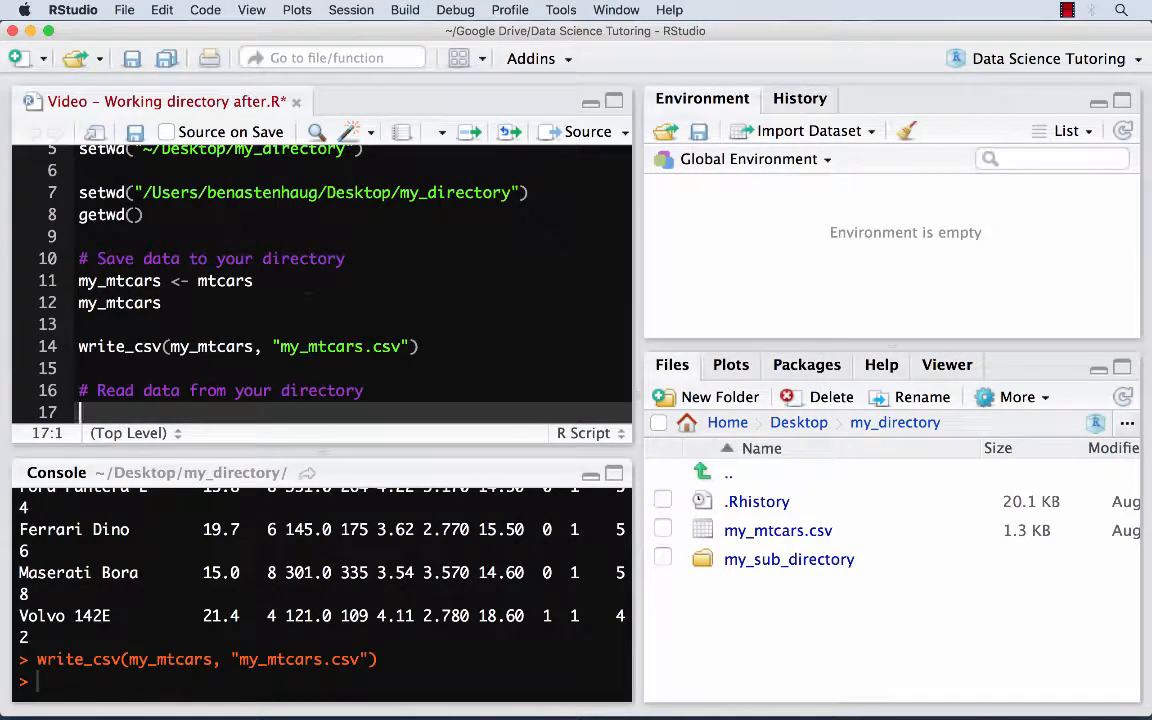
text(my)
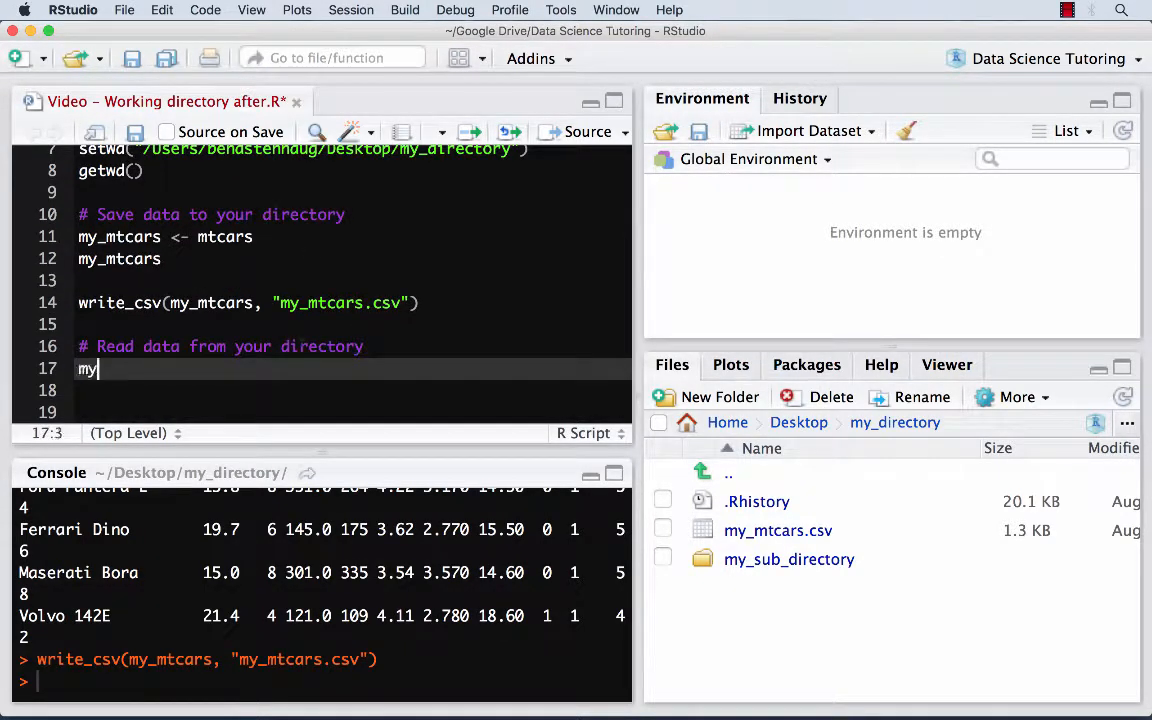
text(_mtcars)
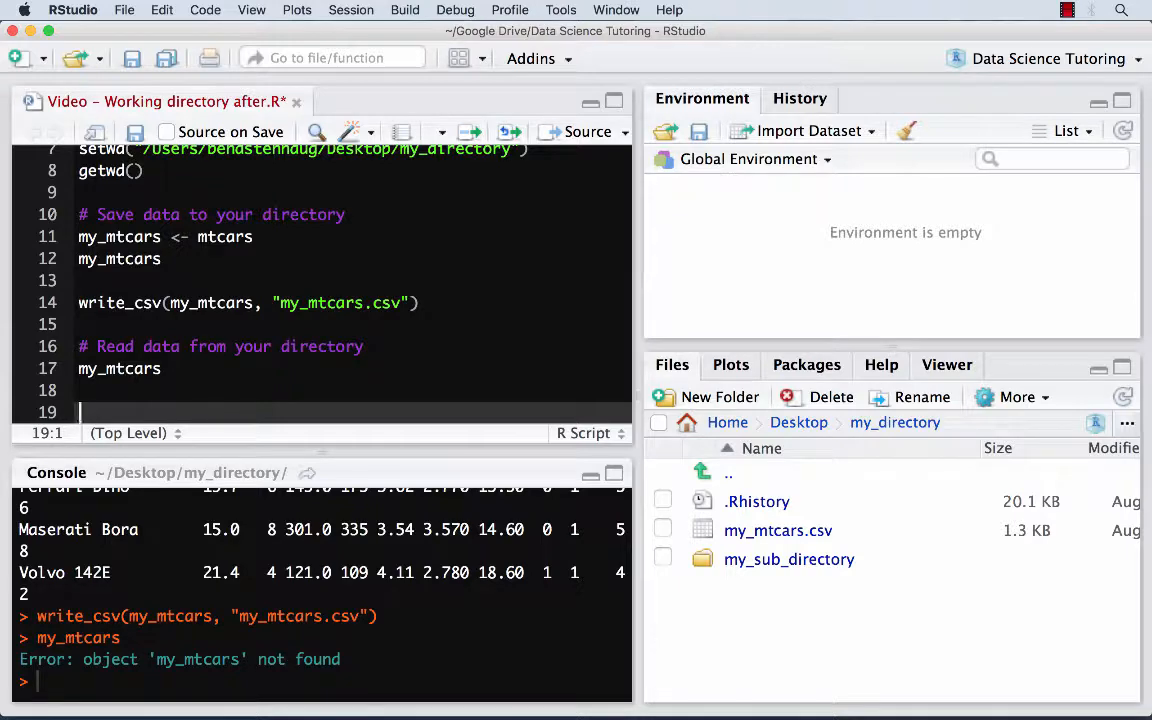
text(getwd)
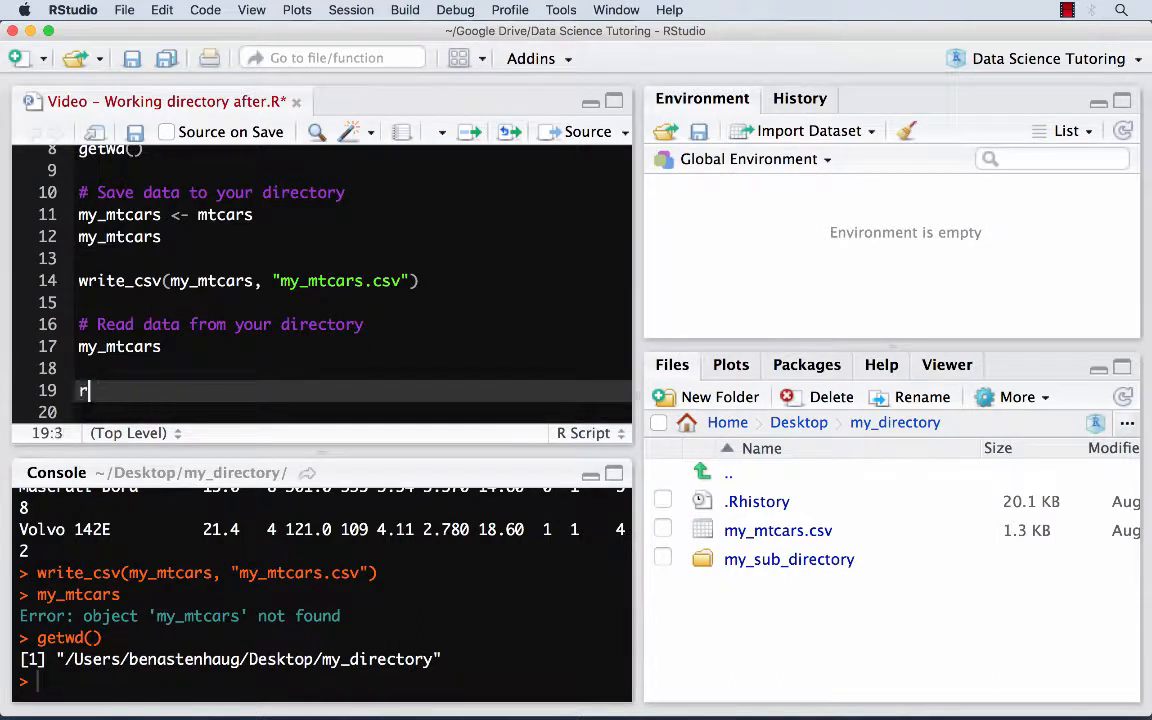
Run my_mtcars <- read_csv("my_mtcars.csv"), restoring my_mtcars with 32 rows of 11 variables.
text(read_csv()
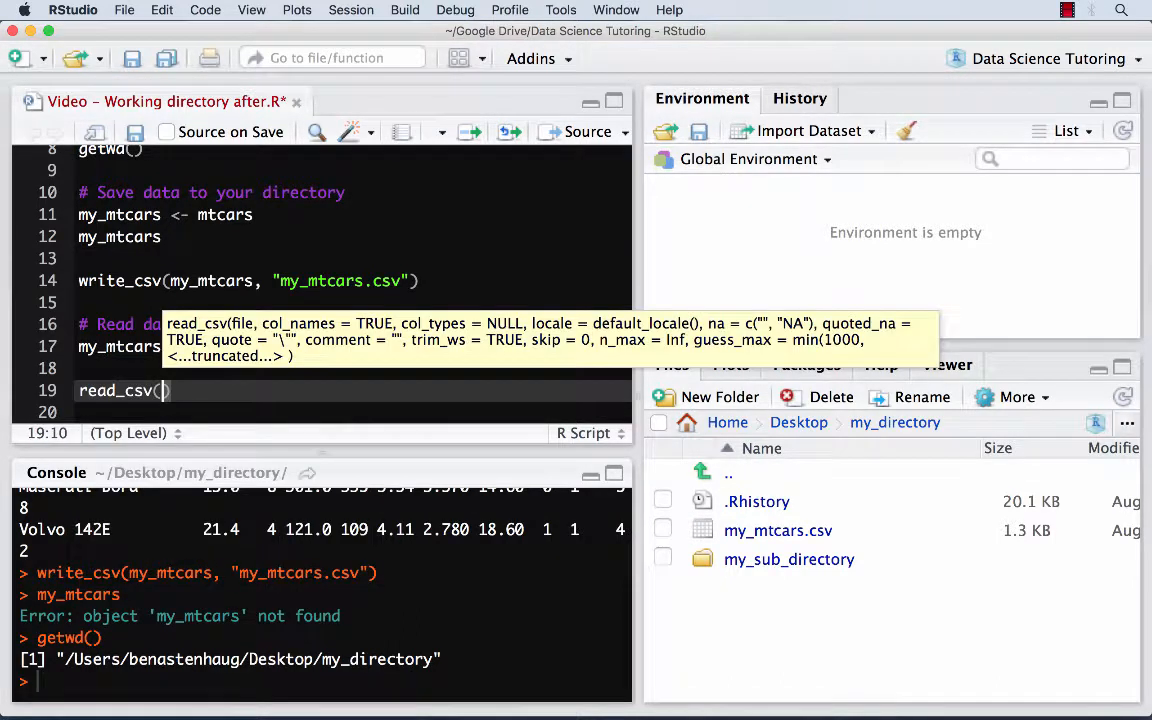
text("")
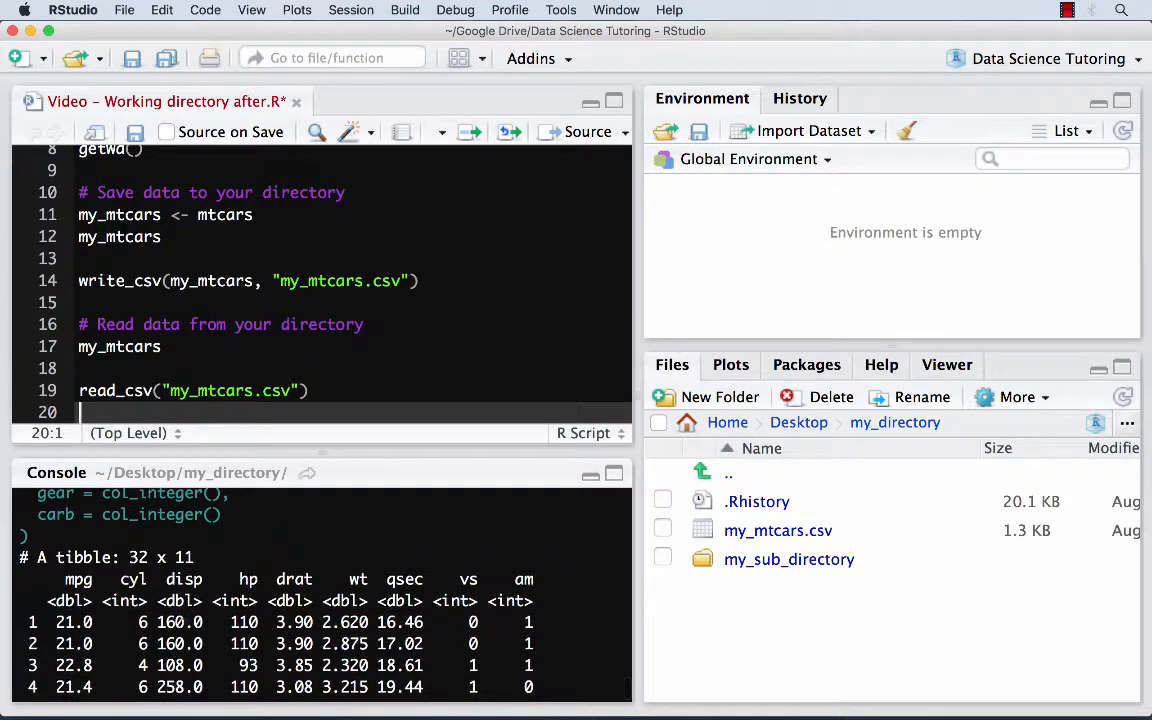
click(200, 390)
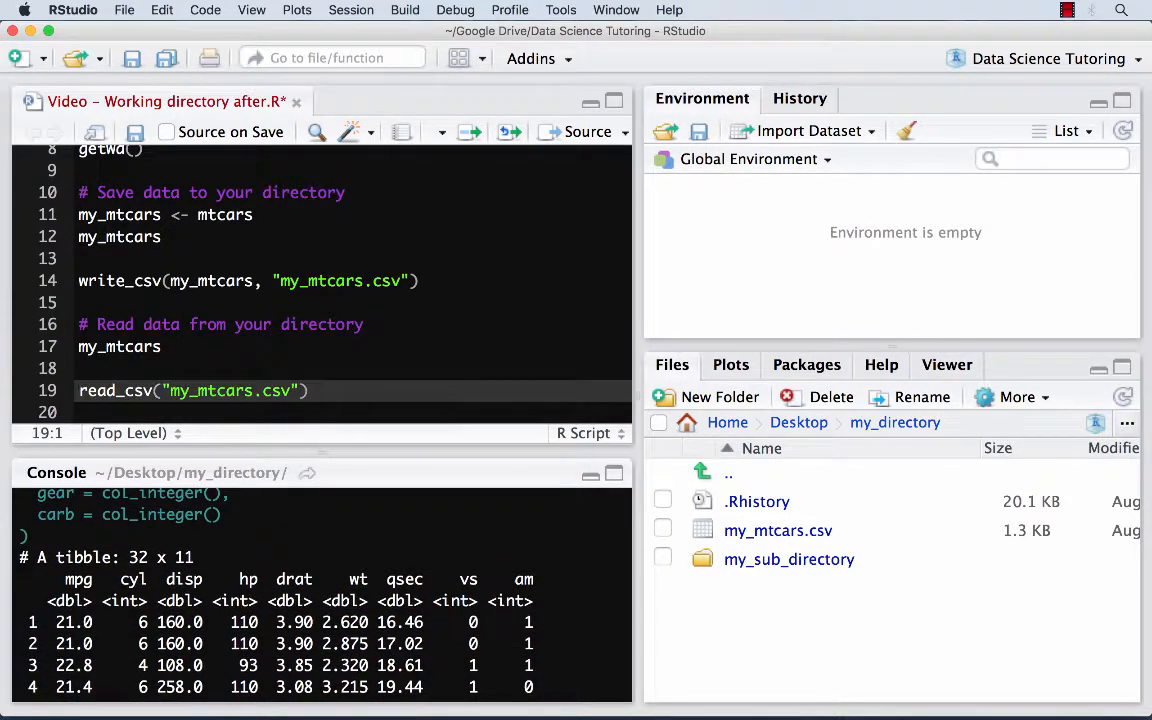
text(my_t)
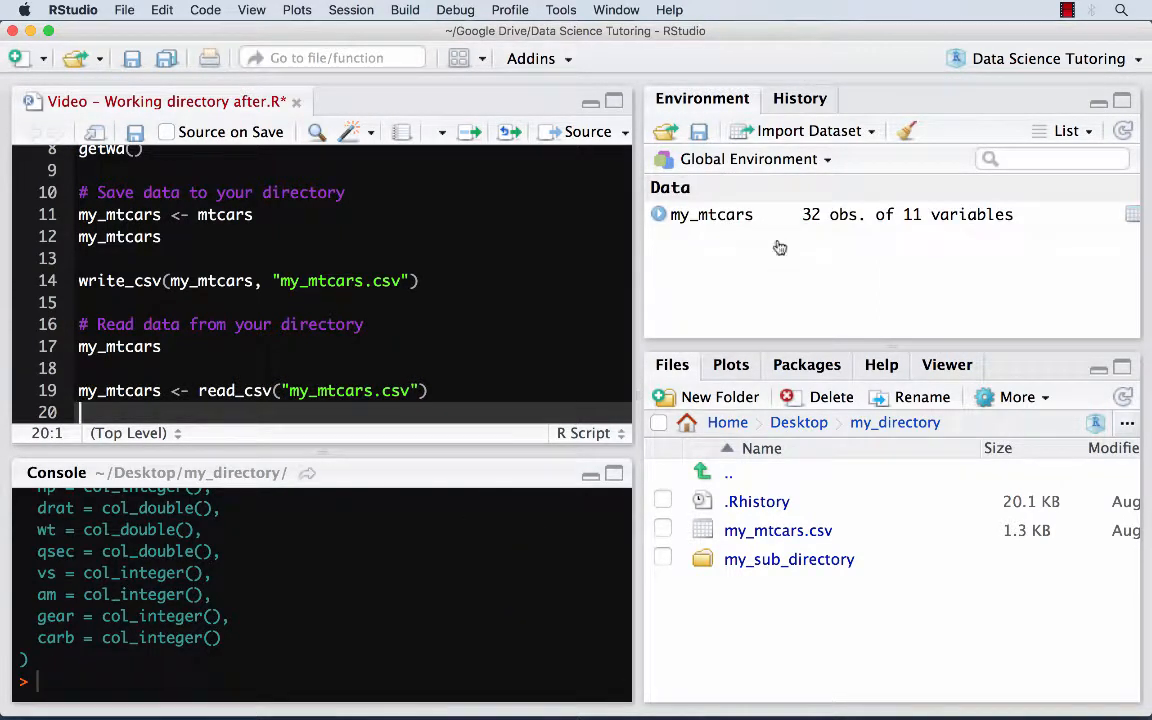
mouse_move(711, 214)
text(# What if there)
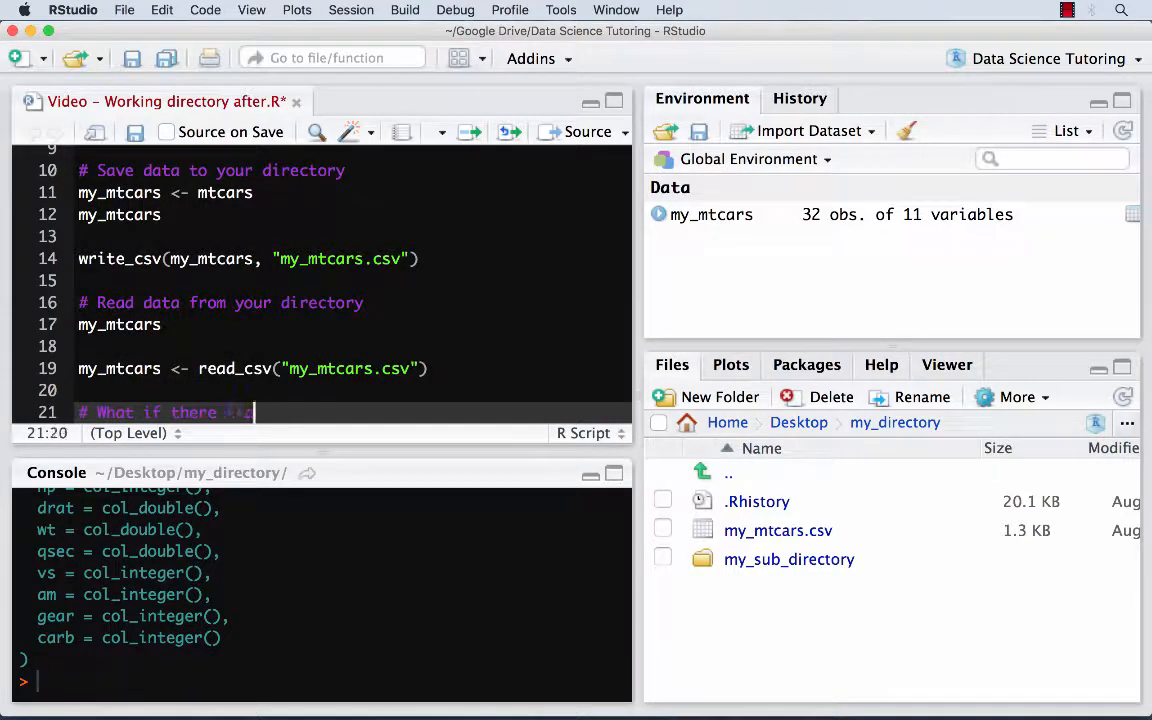
text(is a subdirectory?)
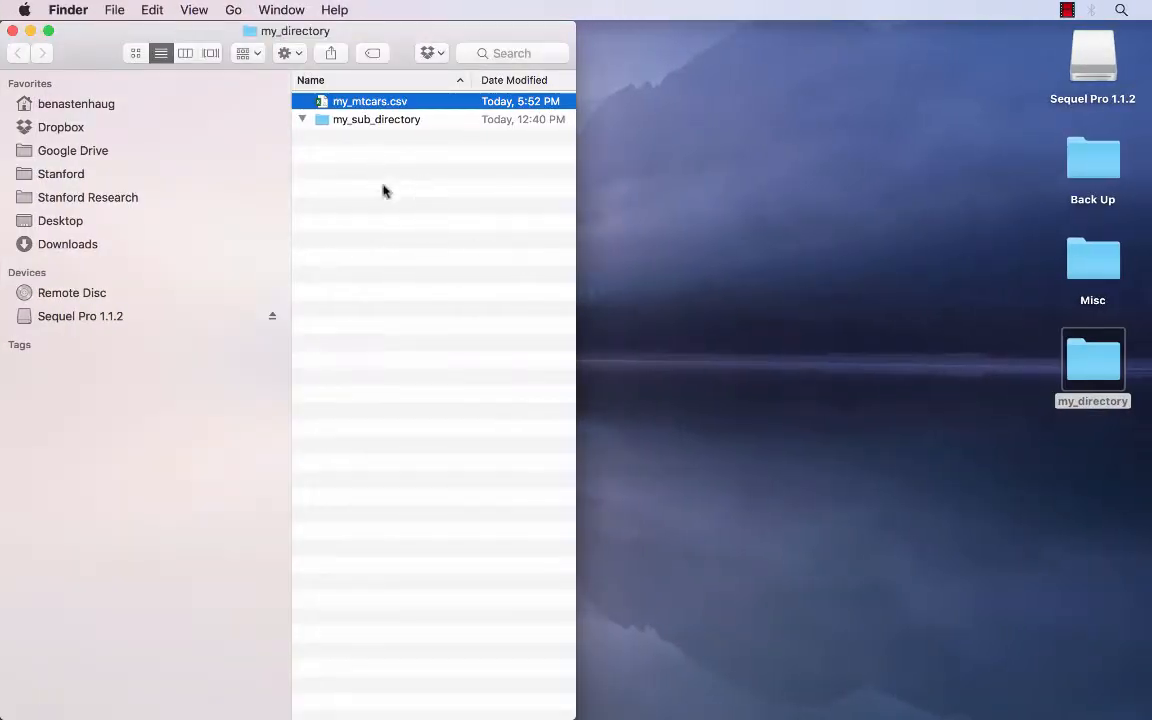
mouse_move(365, 123)
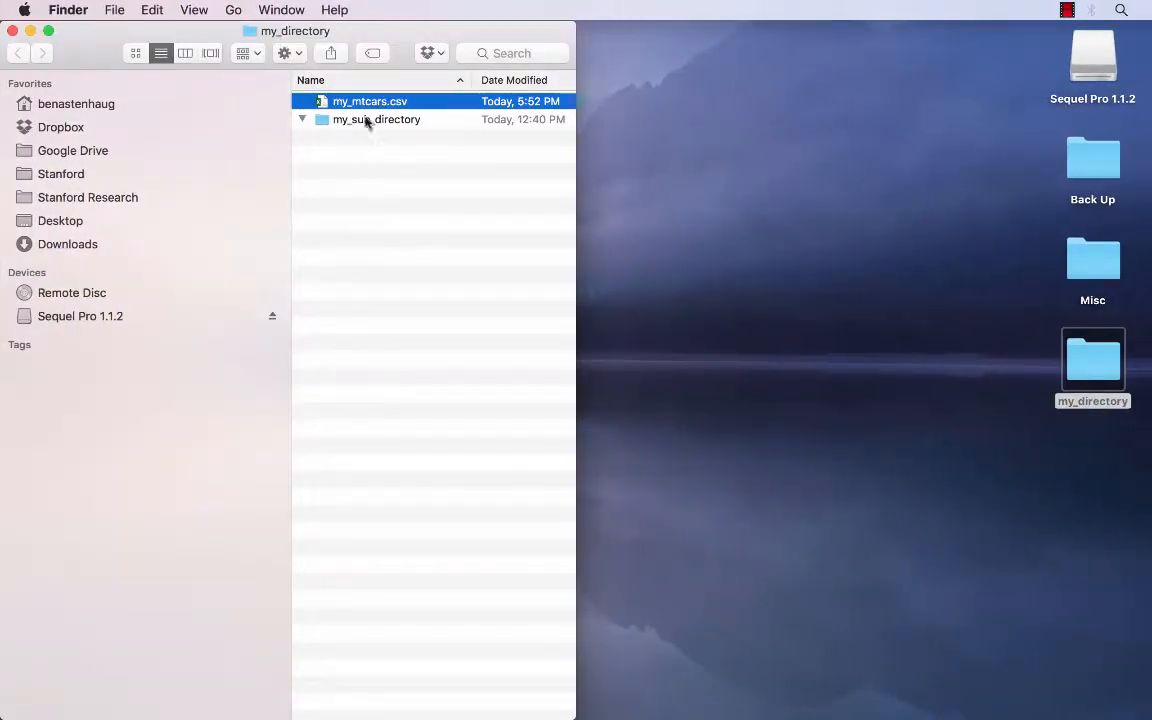
click(376, 119)
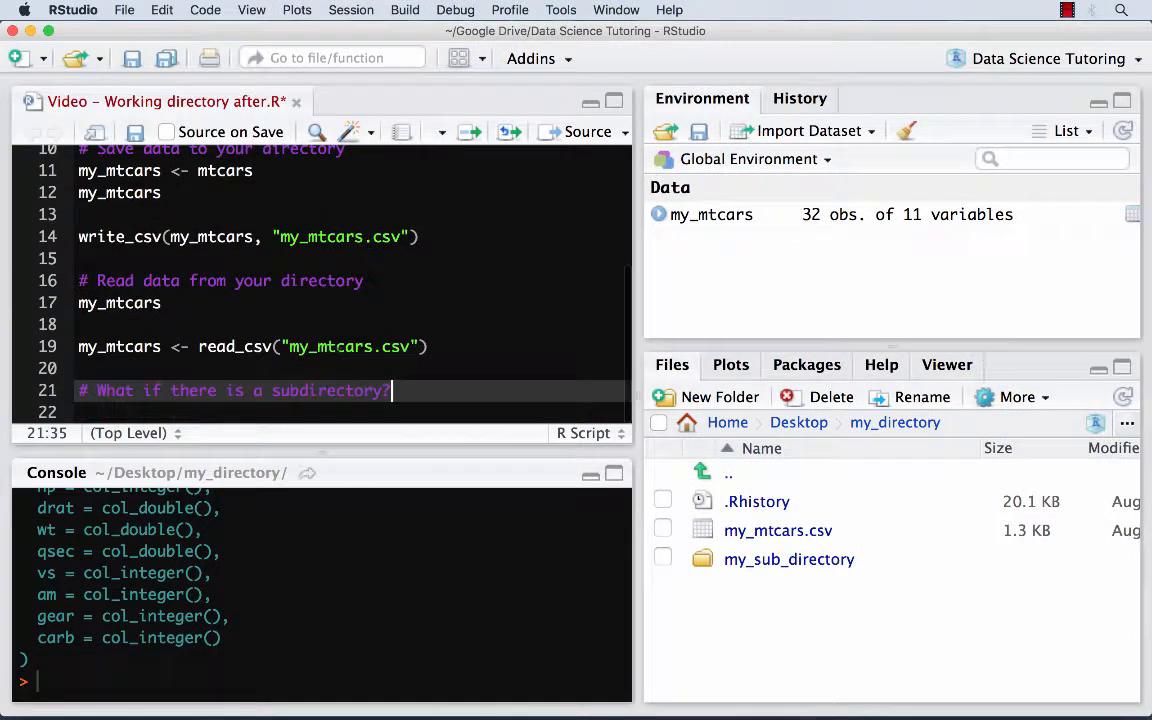
Create my_iris as a copy of iris by running my_iris <- iris.
text(my_iris)
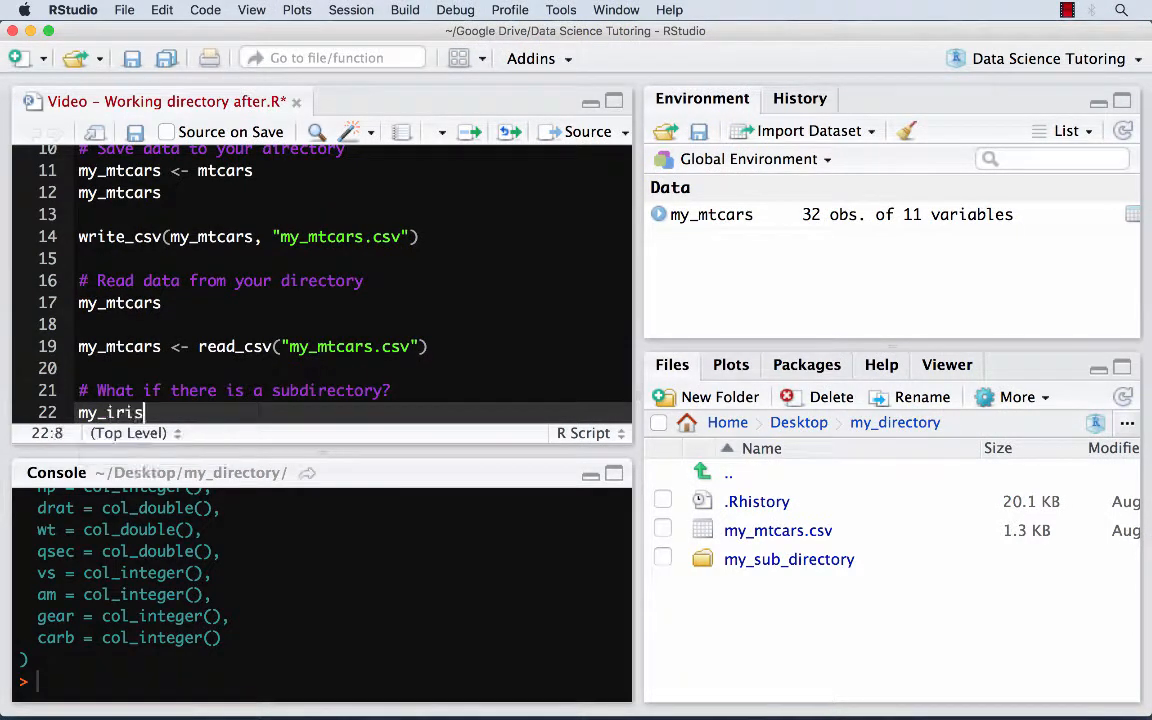
text(<- iris)
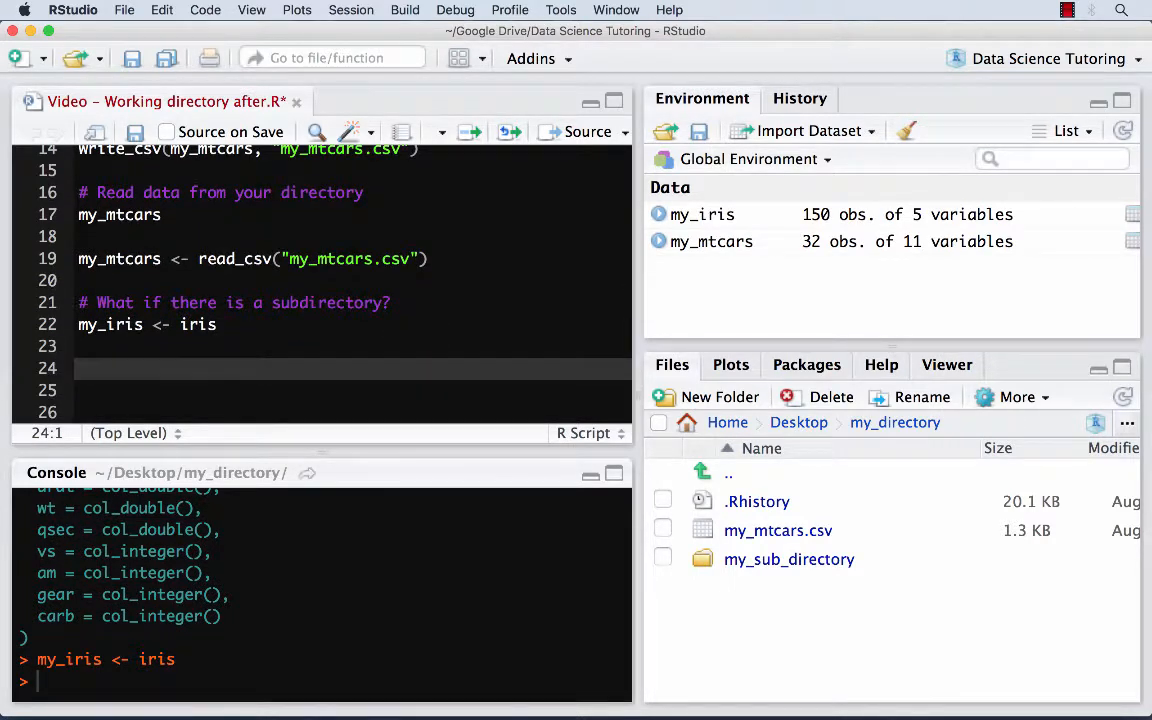
Draft write_csv(my_iris, "my_iris.csv") using autocomplete for the function name.
text(write_)
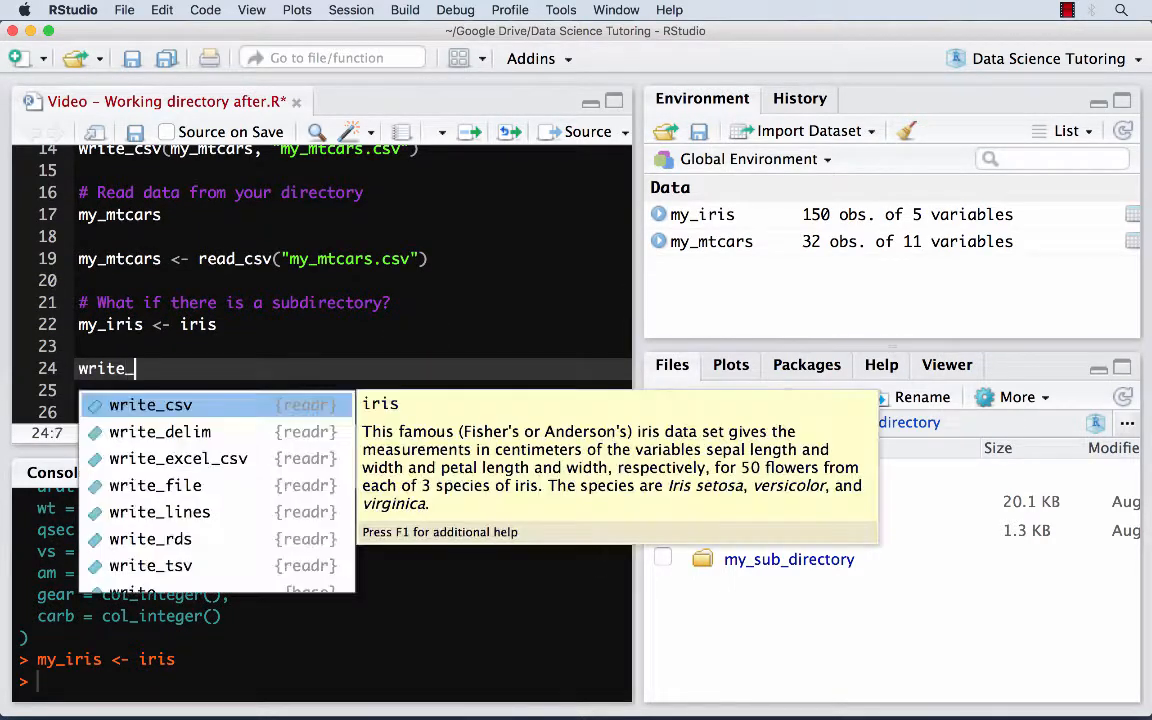
click(150, 404)
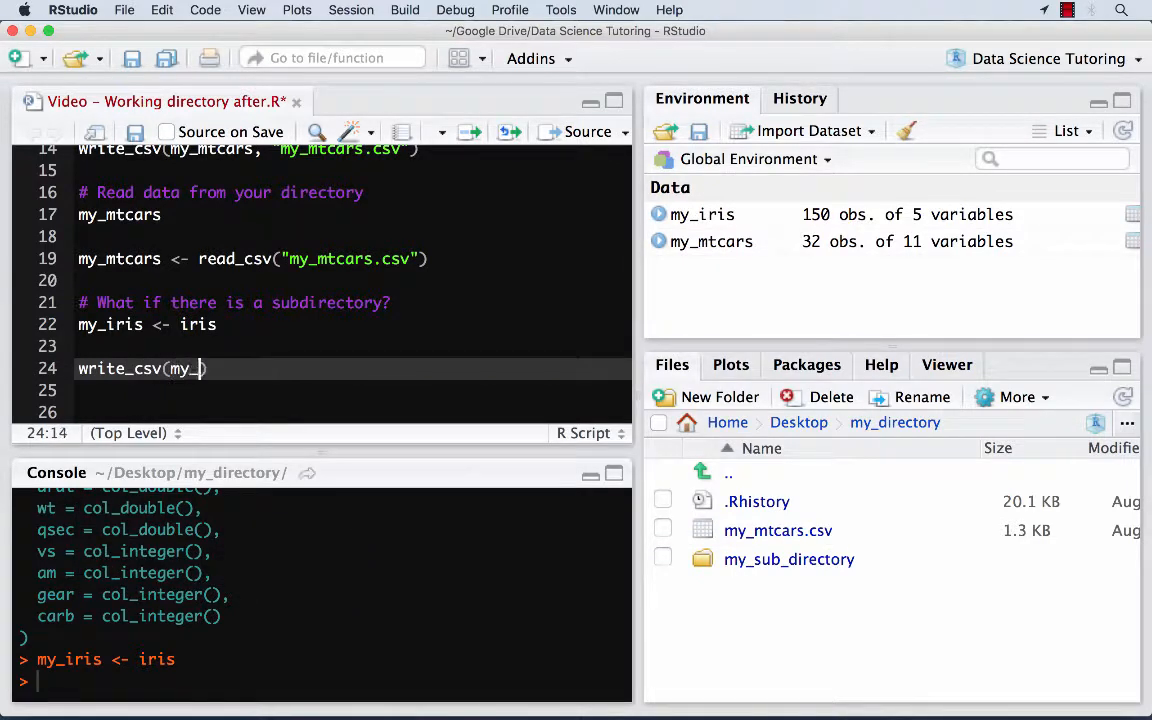
text(iris, ")
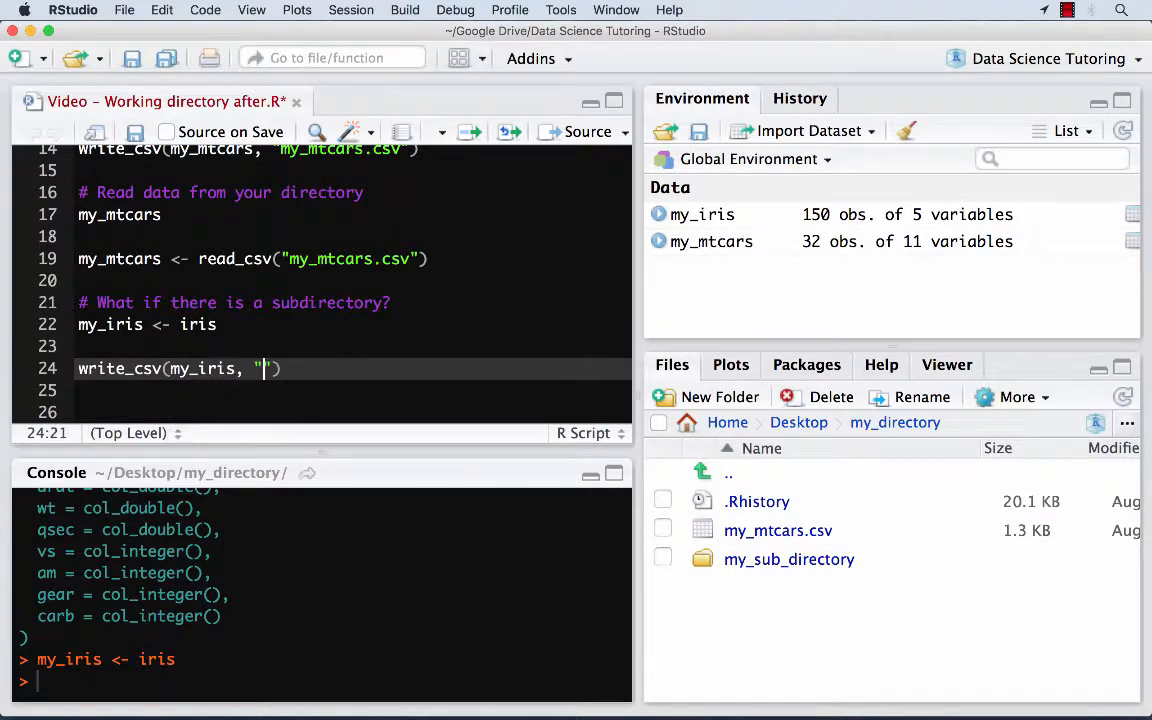
text(my_iris)
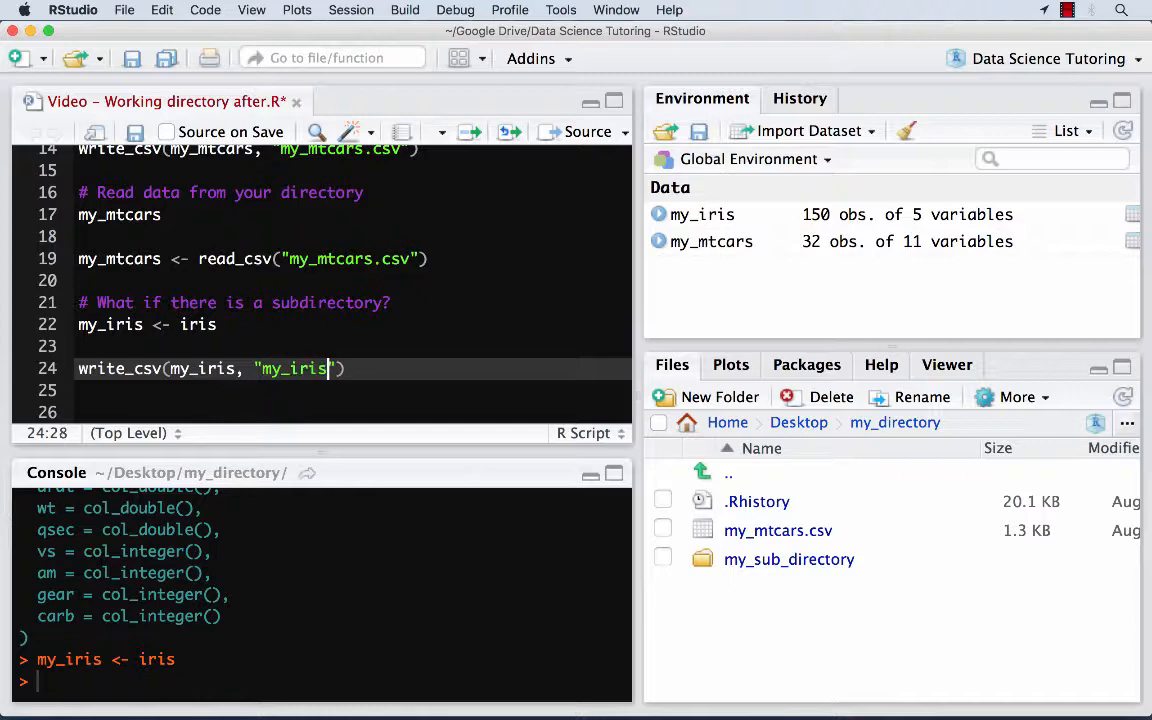
text(.csv)
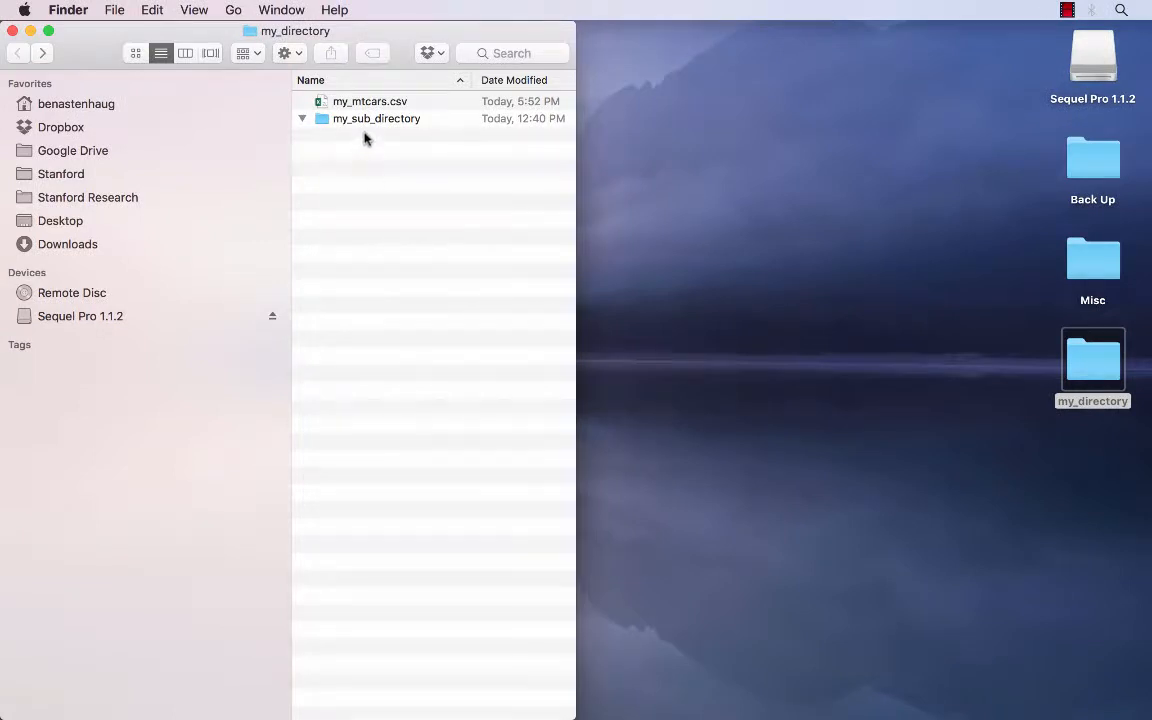
mouse_move(370, 125)
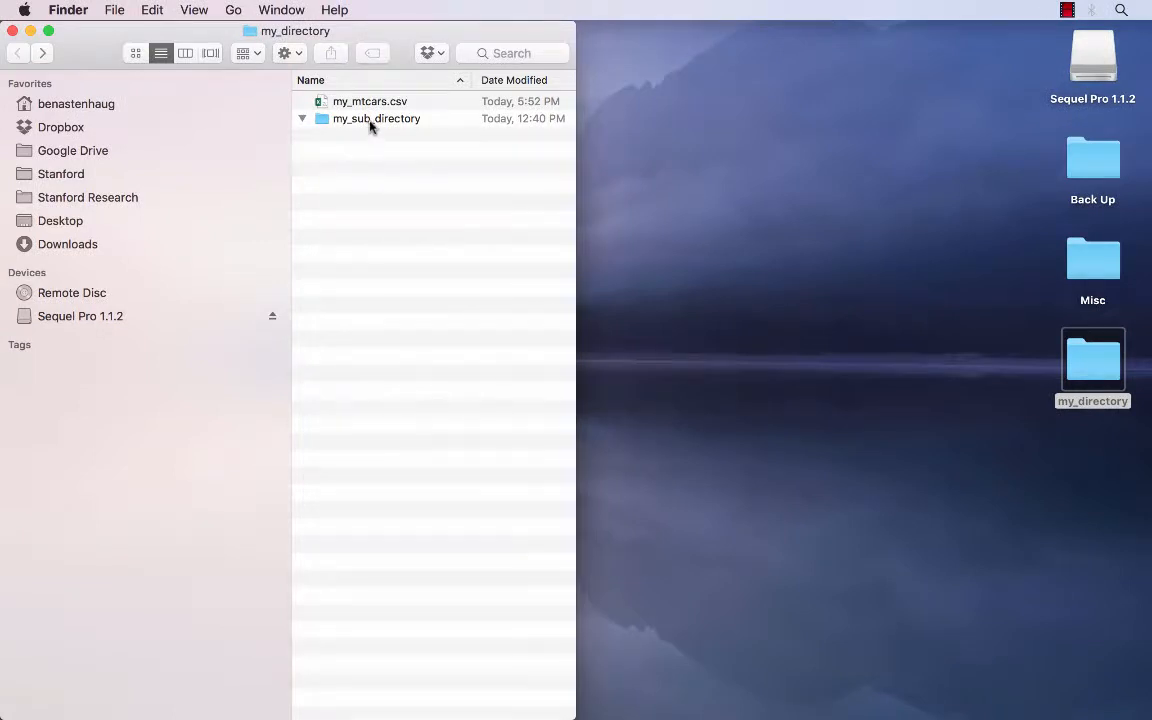
mouse_move(375, 138)
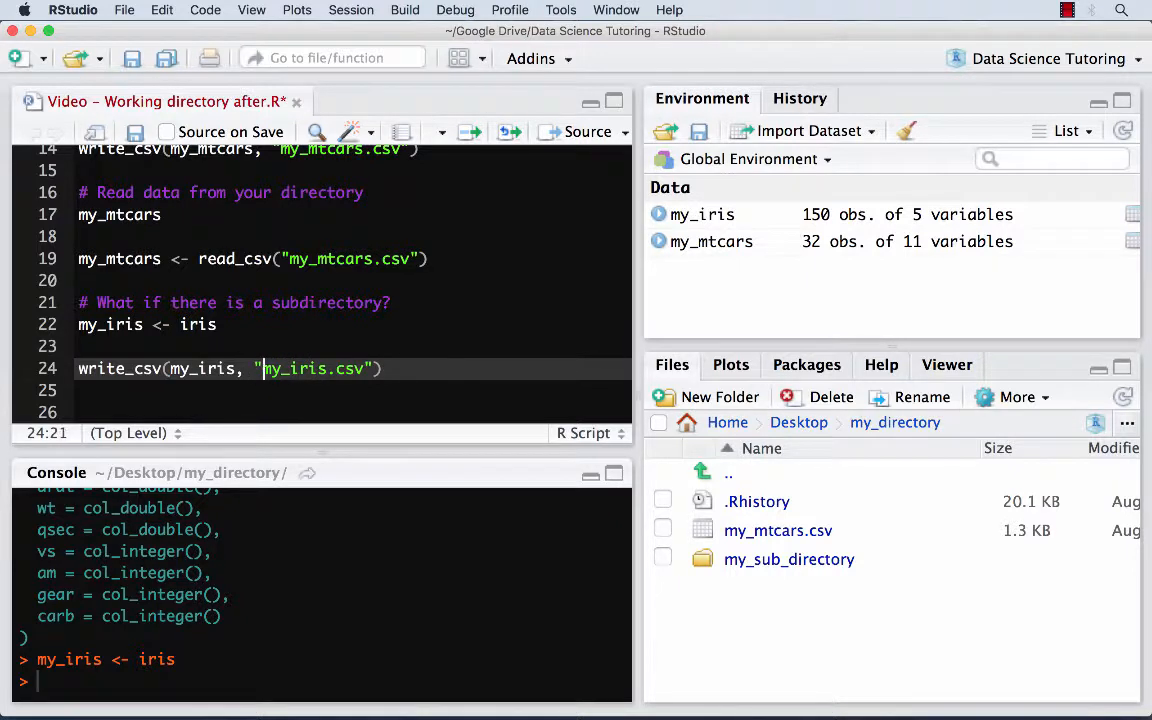
Begin the full path with ~/Desktop/ so my_iris.csv is written into my_sub_directory.
text(~/)
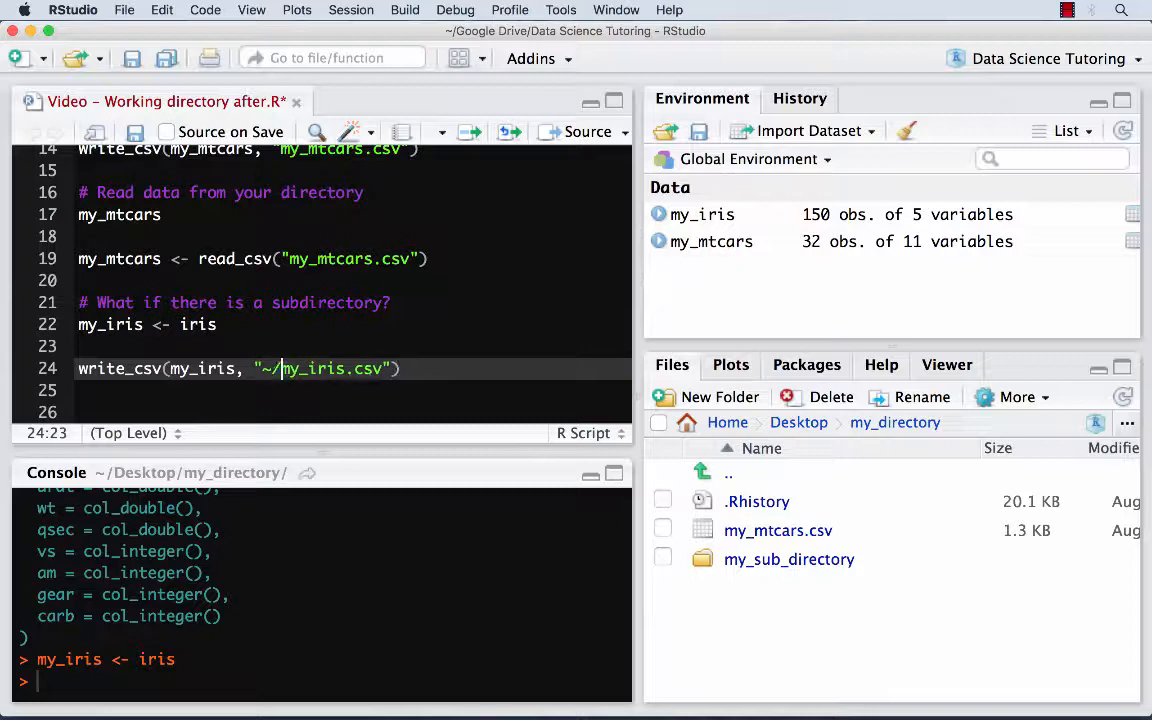
text(Desktop/)
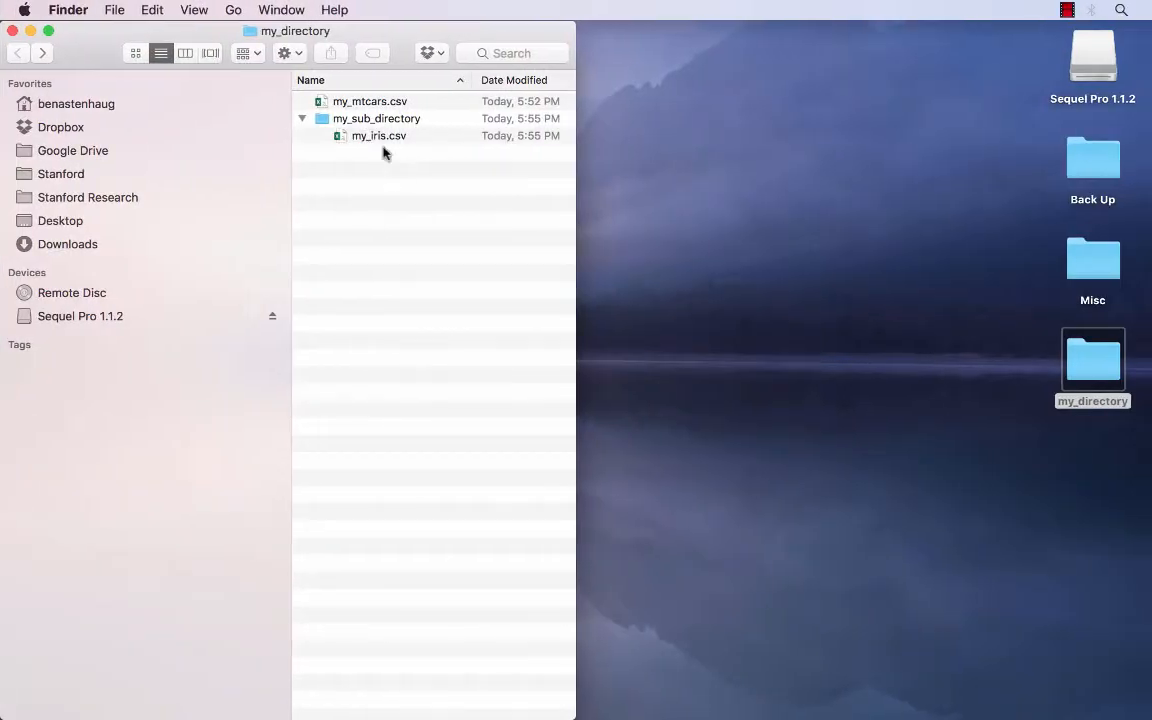
Look inside my_sub_directory to see my_iris.csv, return to my_directory and dismiss the folder's context menu.
click(377, 118)
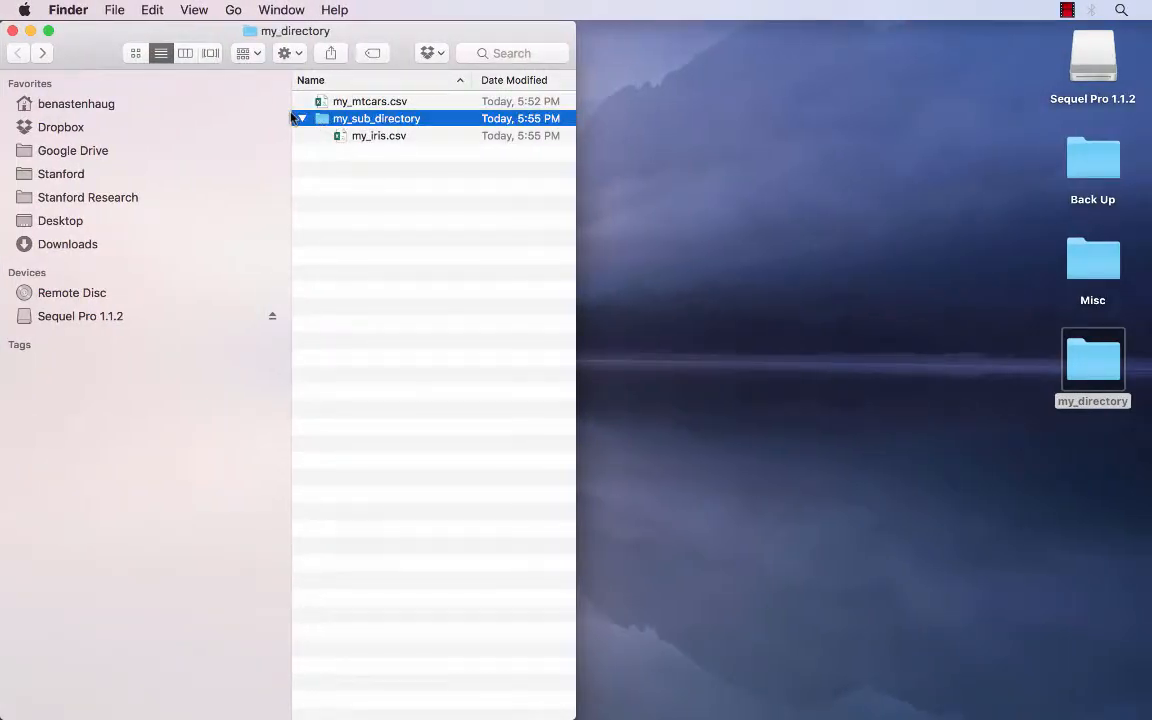
double_click(377, 118)
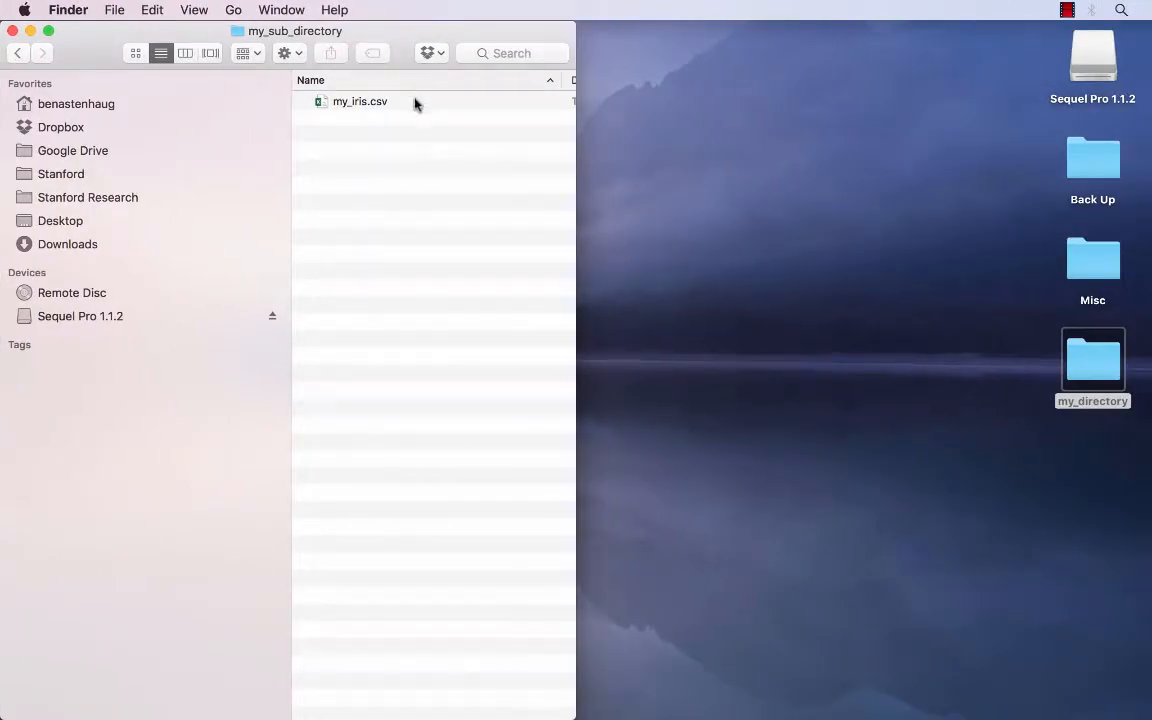
click(18, 53)
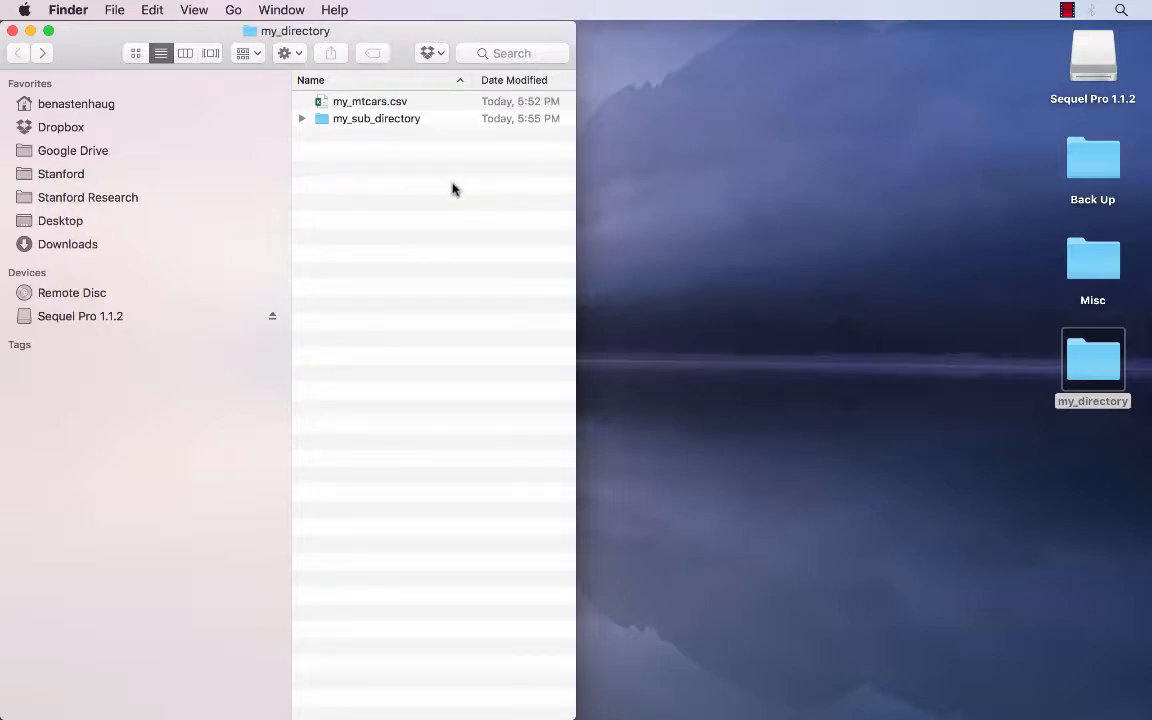
right_click(376, 118)
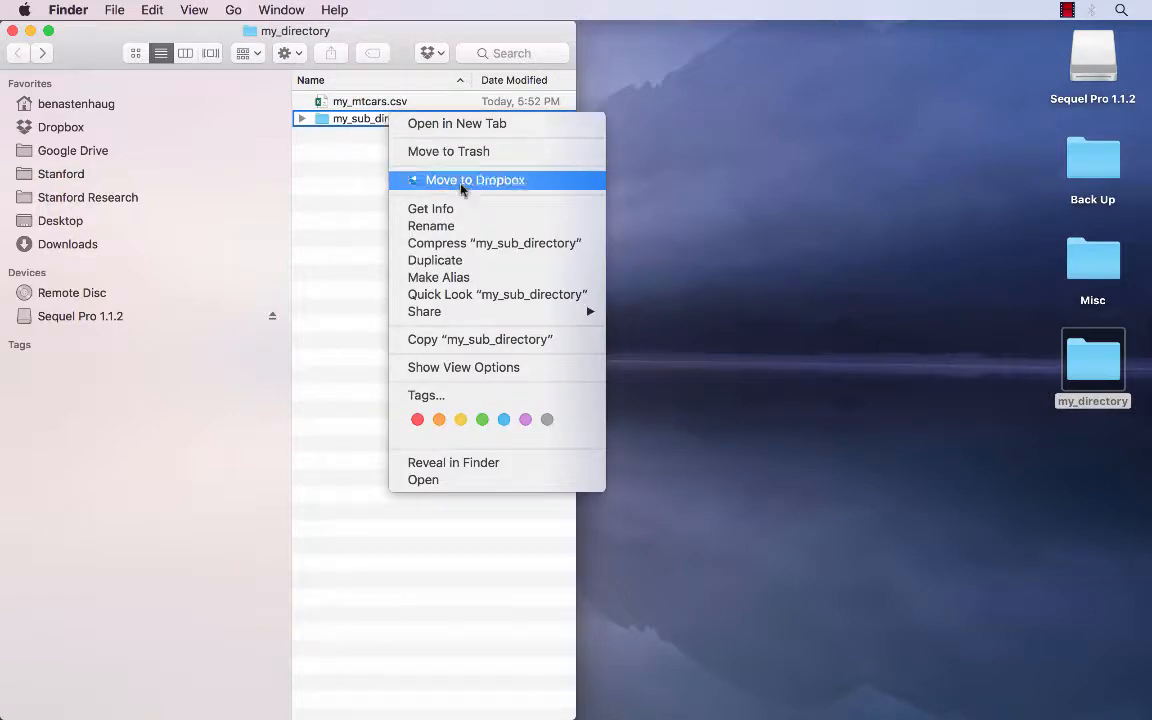
click(430, 208)
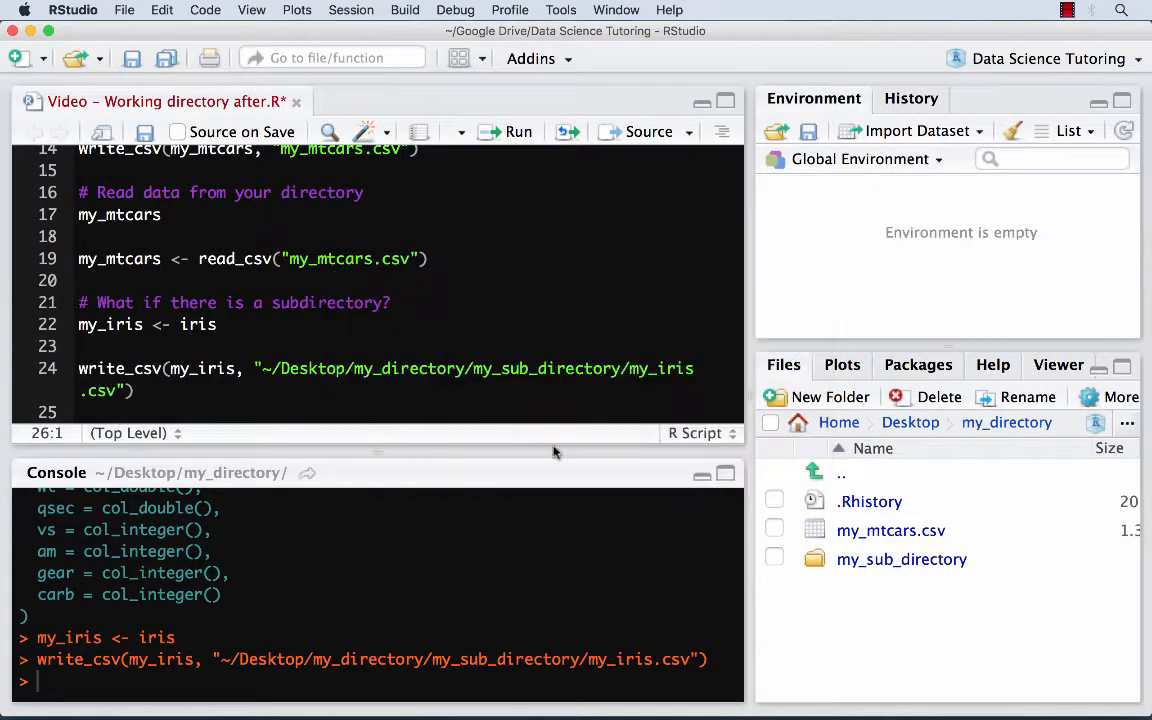
Write my_iris <- read_csv( for my_iris.csv and widen the editor so the full subdirectory path fits.
scroll(down, 3)
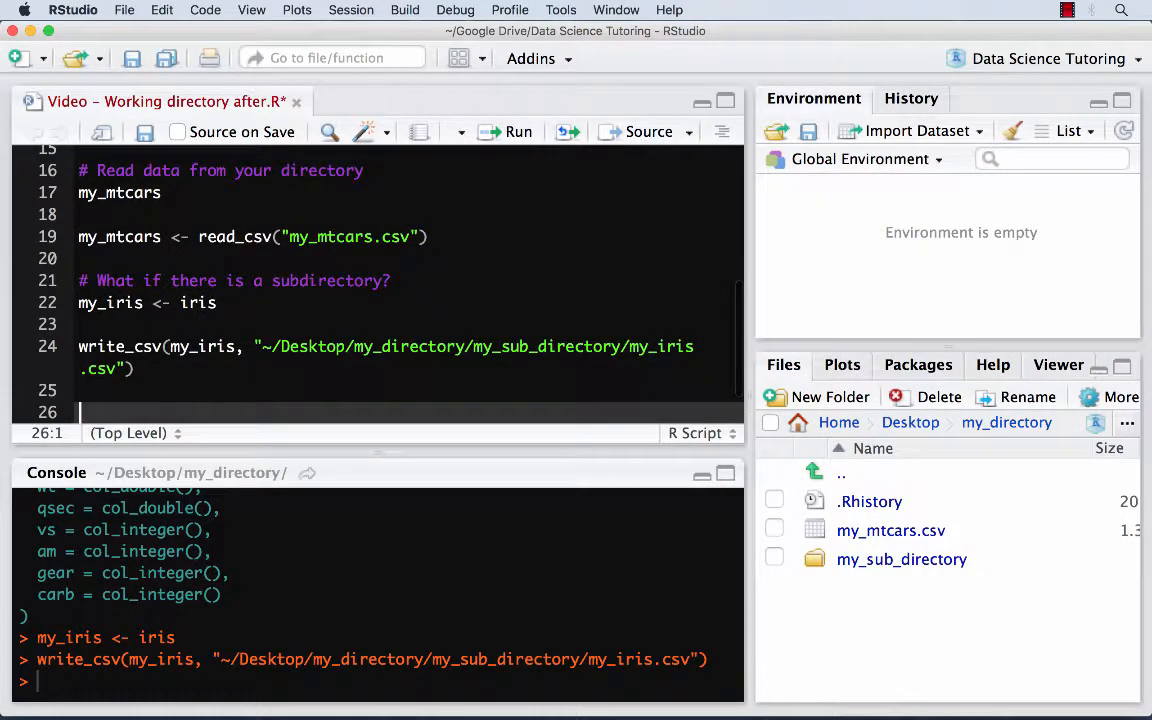
text(read_csv)
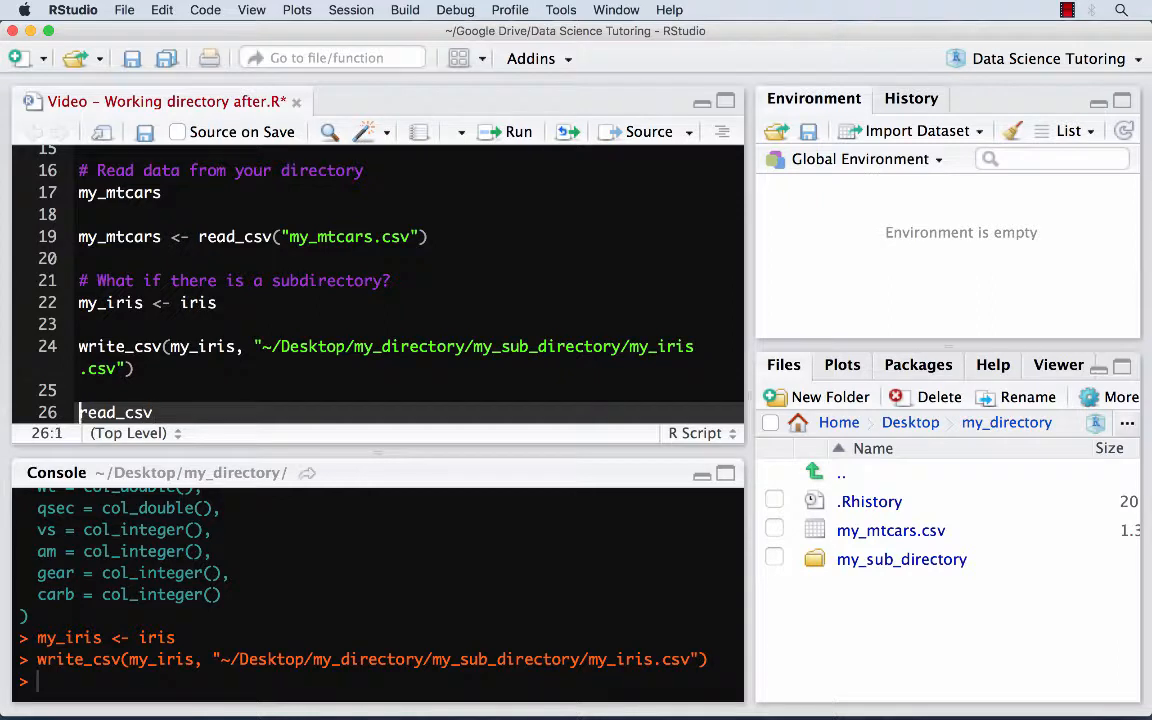
text(my_iris <-)
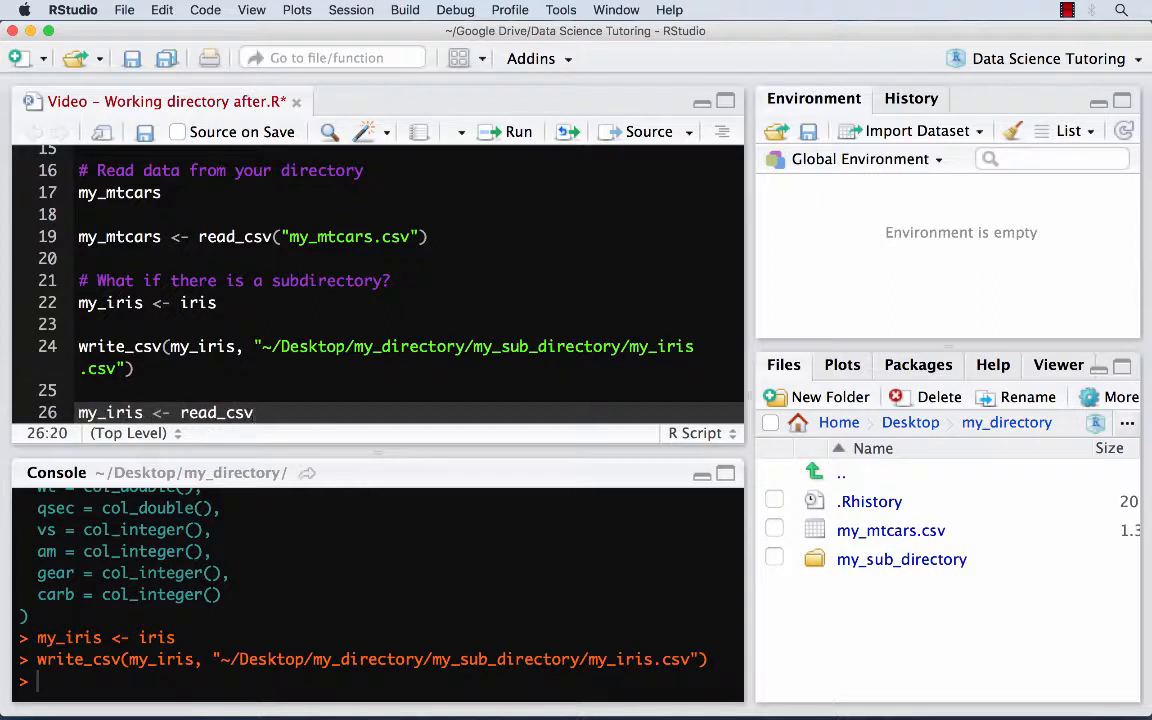
text(()
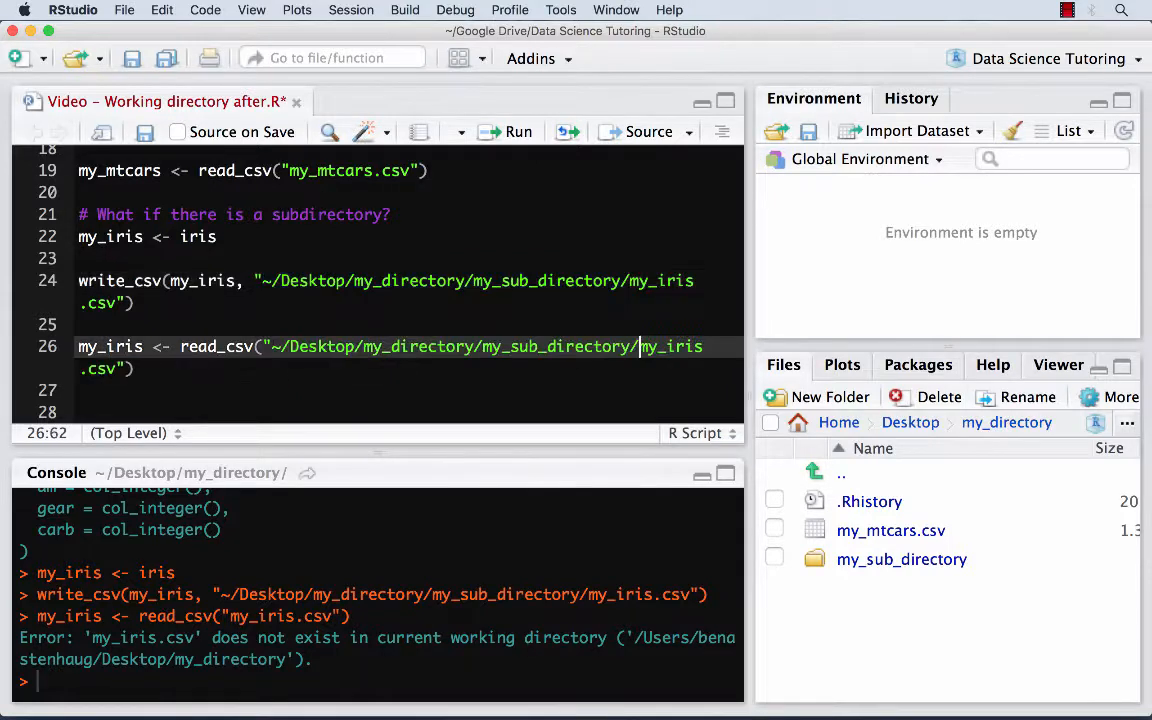
mouse_move(751, 251)
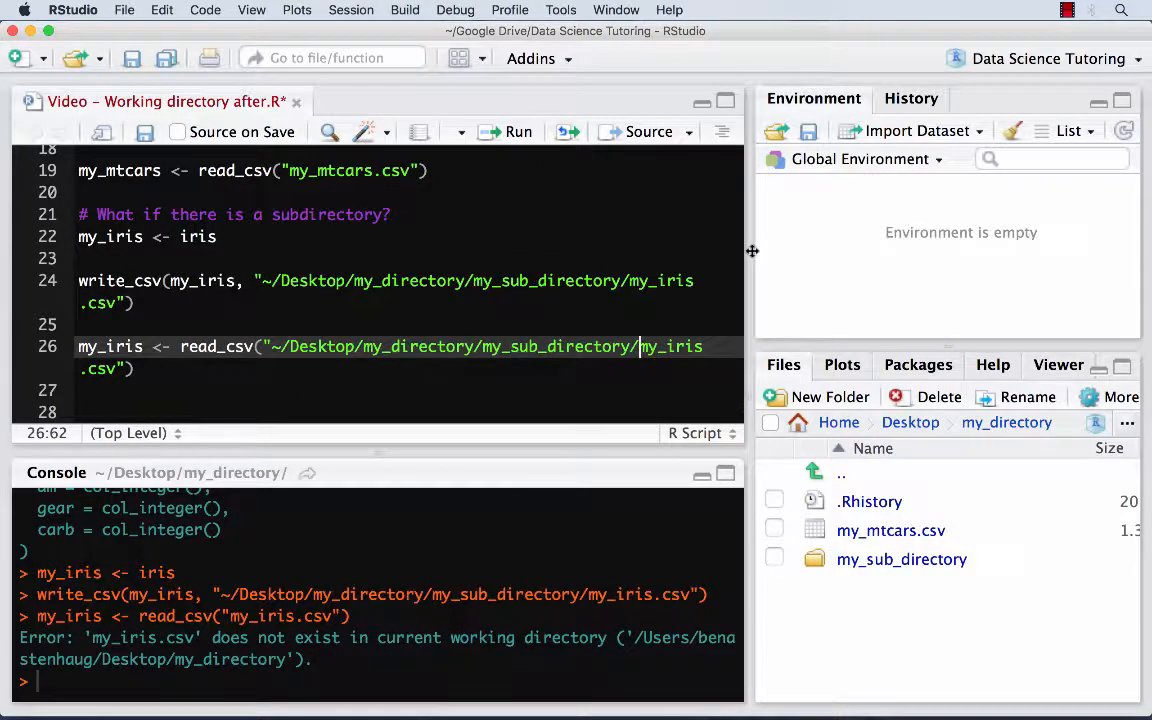
drag(752, 251, 813, 258)
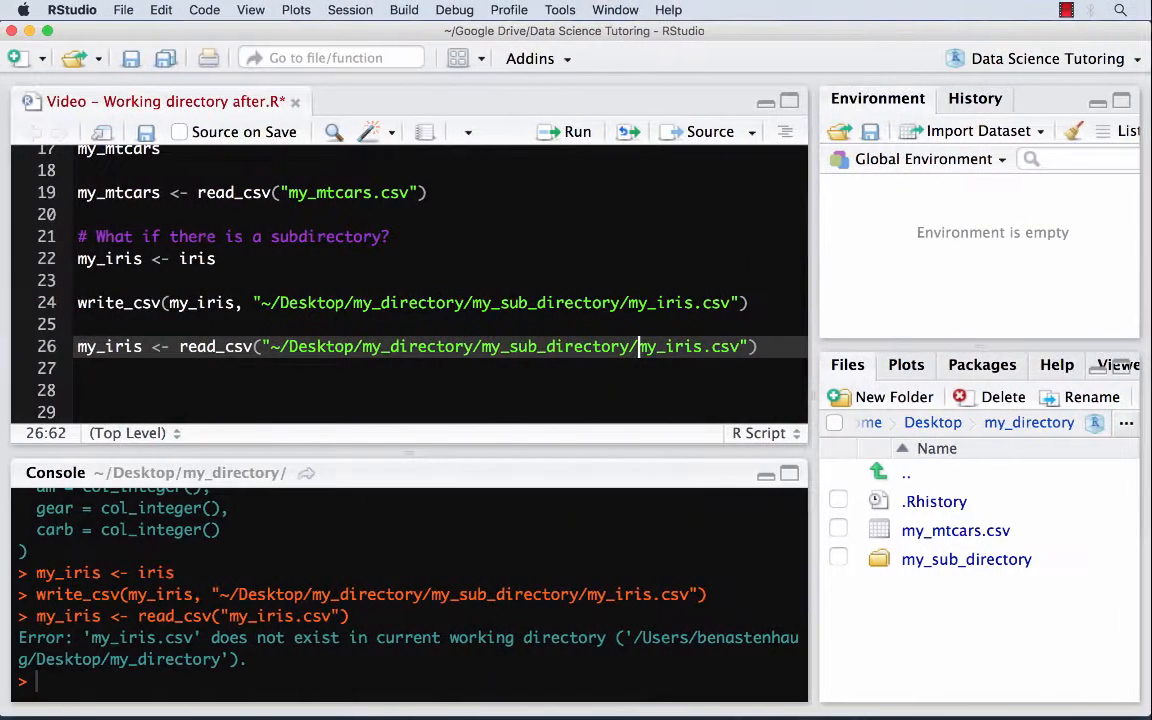
Run the full-path read_csv to load my_iris, then run my_iris to print the 150 x 5 tibble.
click(577, 131)
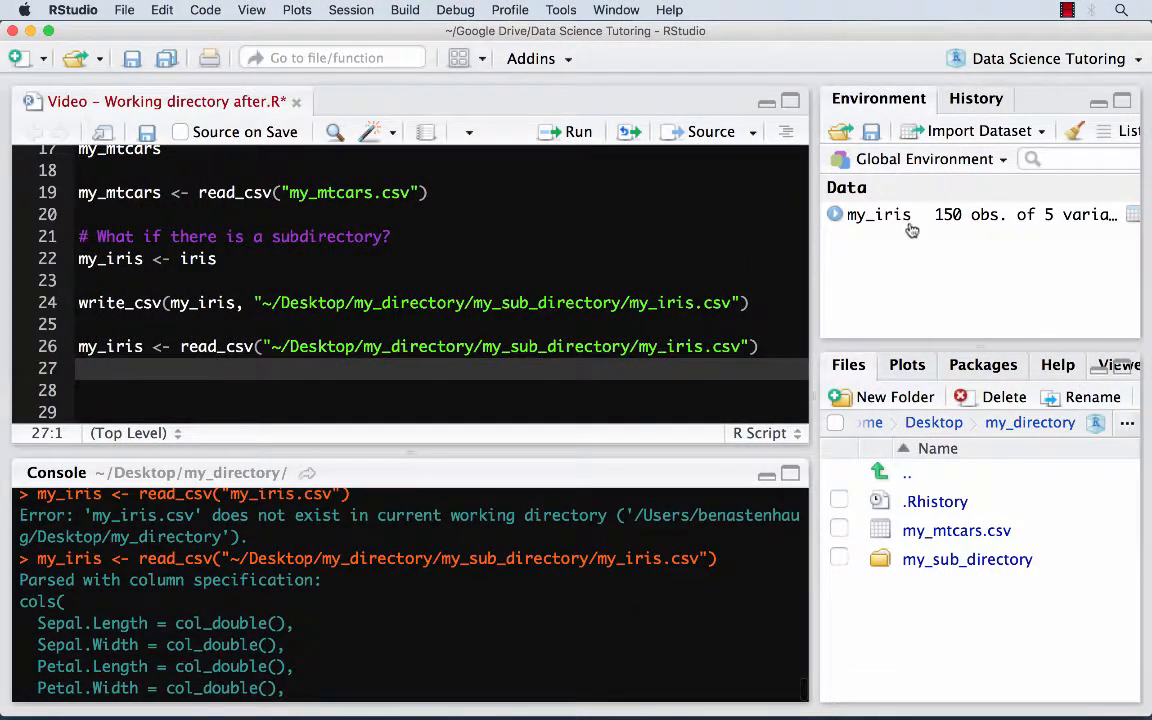
text(my_iris)
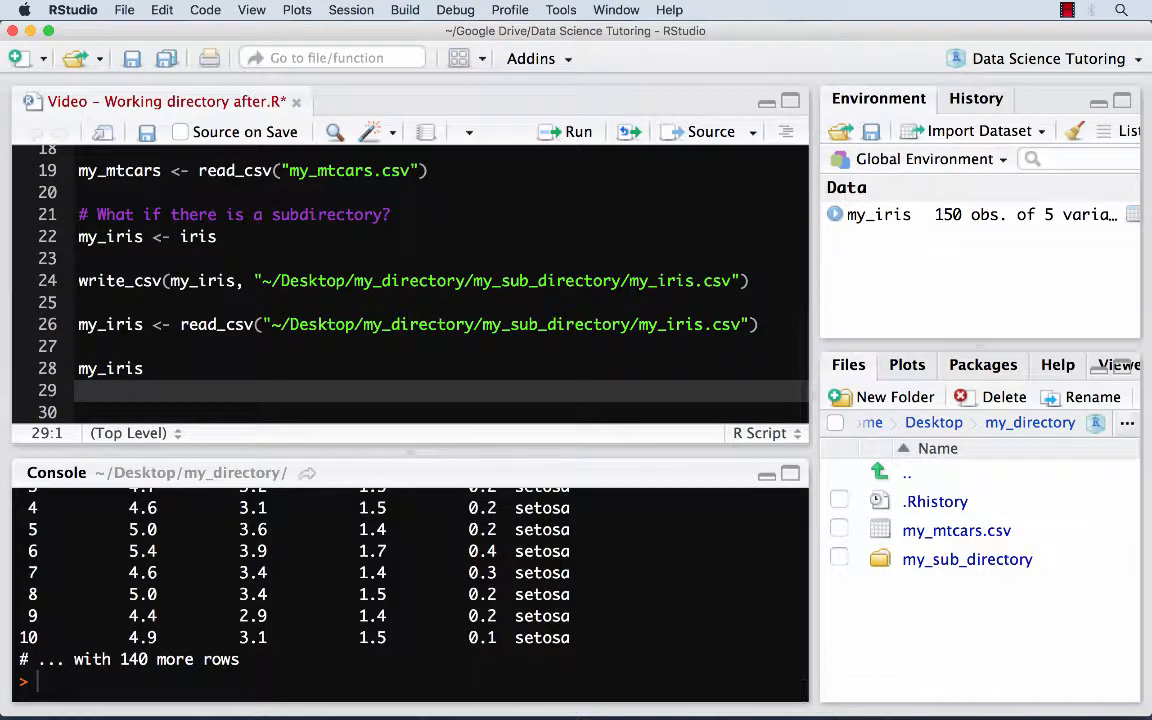
click(567, 131)
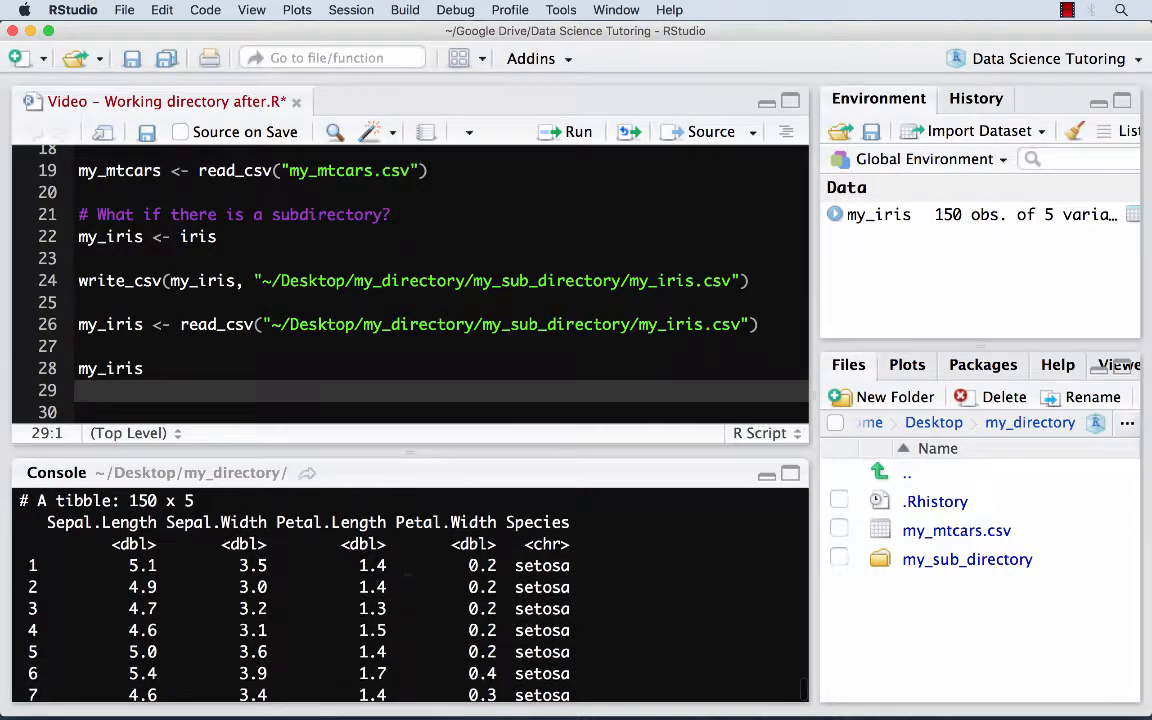